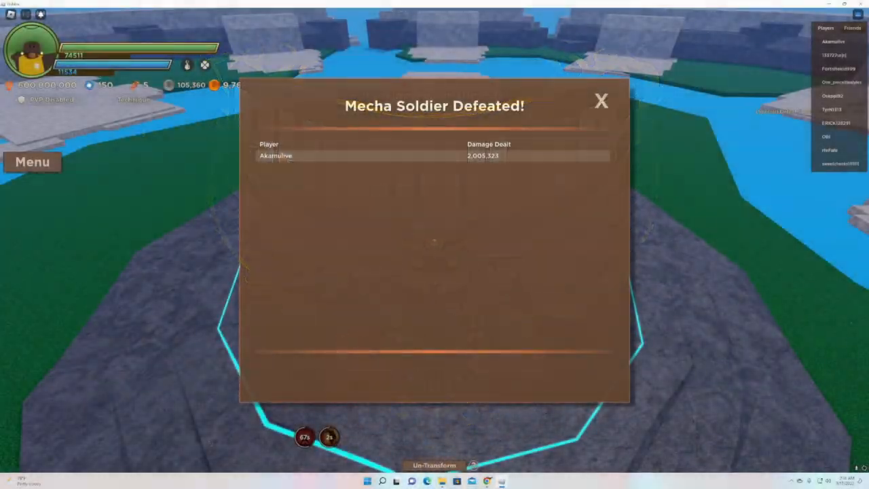
Dismiss the Mecha Soldier defeat results and resume attacking in the arena.
left_click(600, 100)
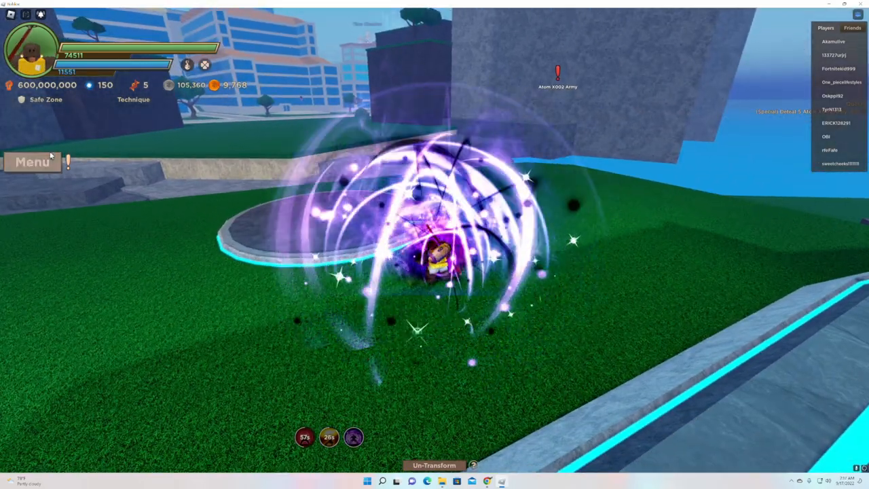
left_click(33, 161)
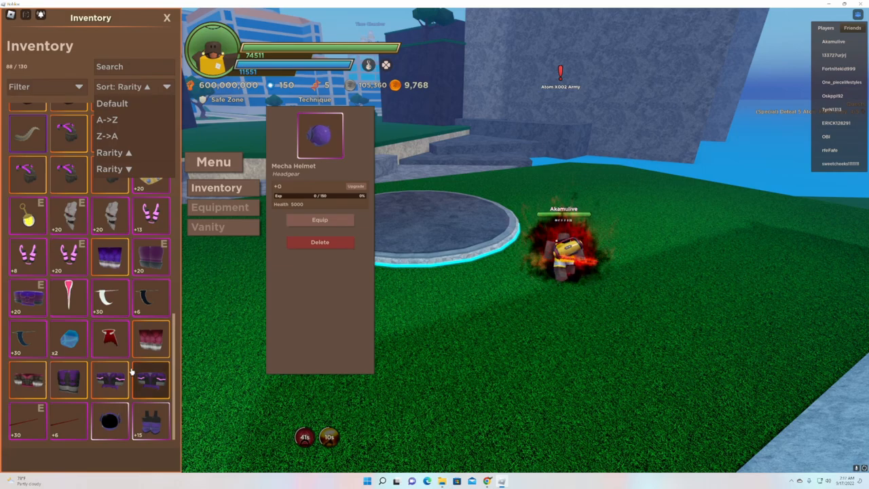
Browse the inventory grid to the Gear Visor's detail card, then collapse the inventory.
scroll("down", 3)
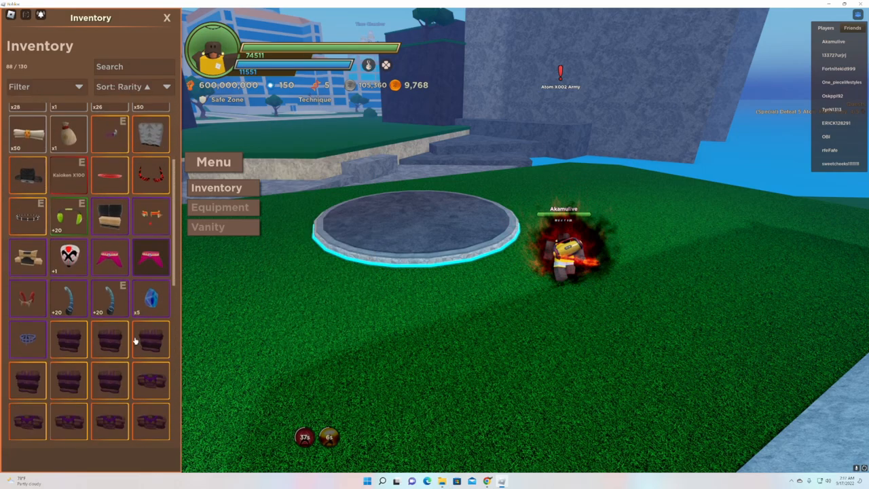
scroll("down", 3)
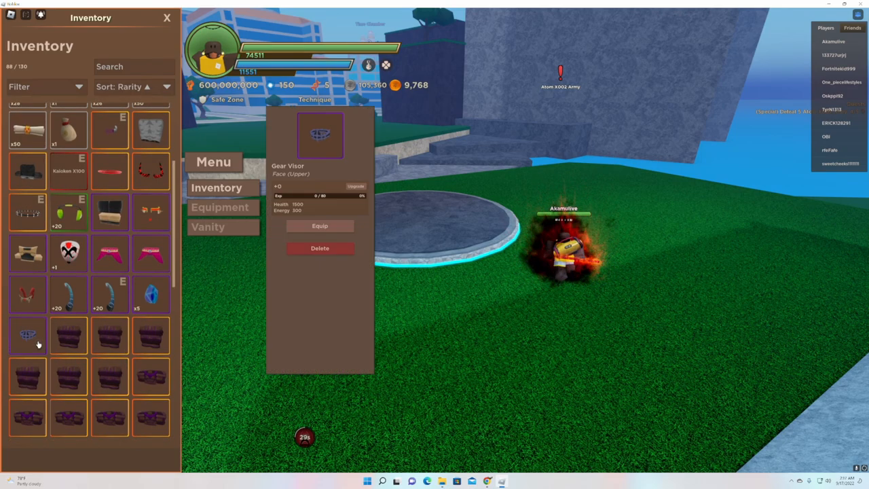
scroll("down", 3)
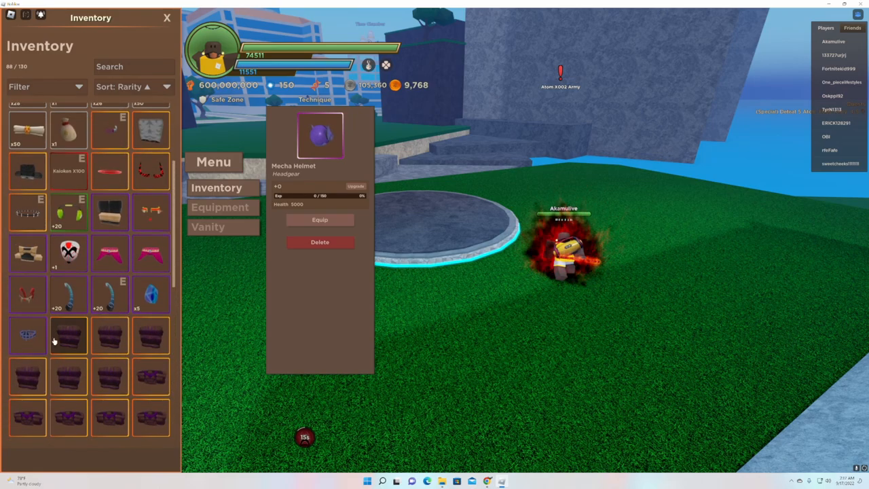
left_click(27, 334)
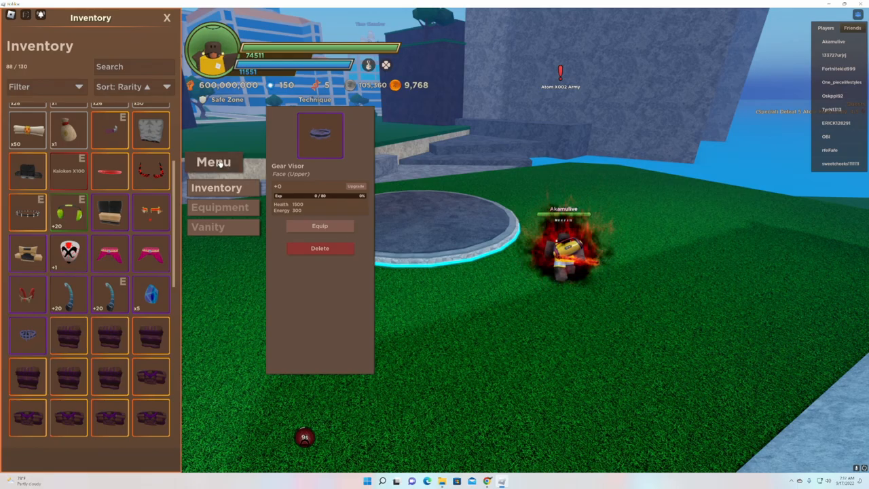
left_click(165, 18)
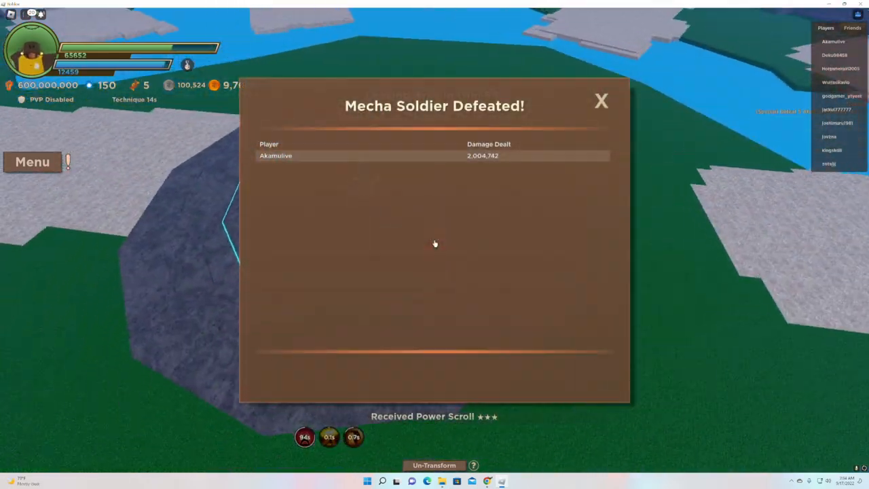
Dismiss the defeat results and view the Head Gear Phone's details in the inventory.
left_click(600, 100)
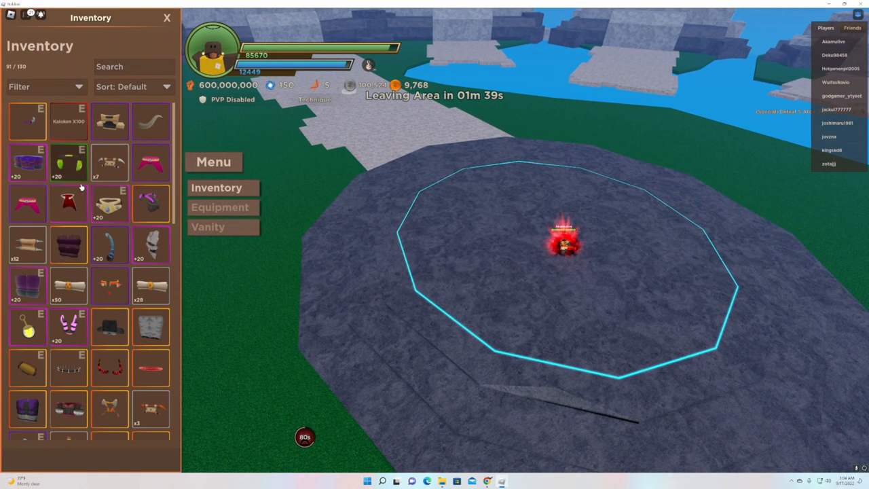
scroll("down", 3)
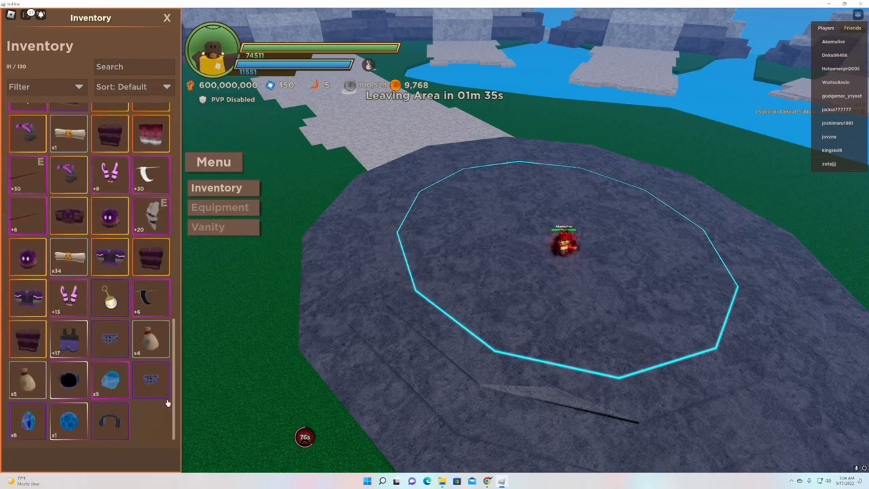
left_click(109, 421)
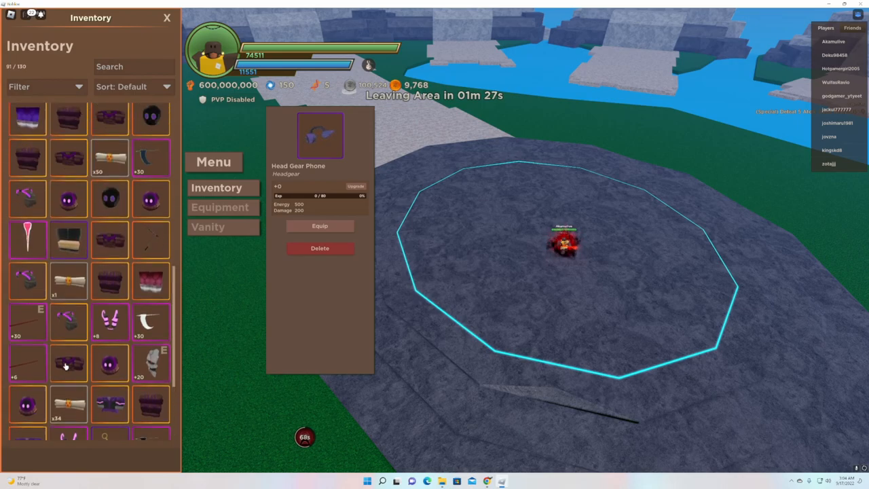
Inspect the +20 Demonic Droid and then the +20 Gordo Headphone detail cards.
scroll("down", 3)
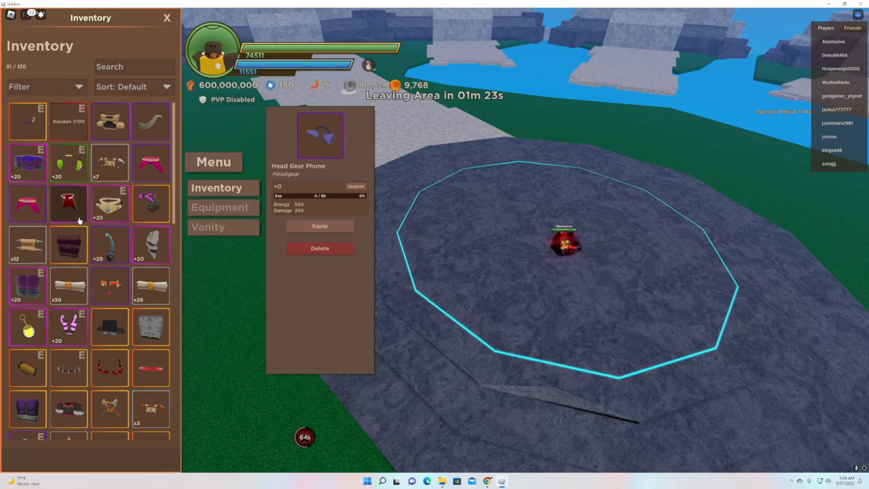
scroll("down", 3)
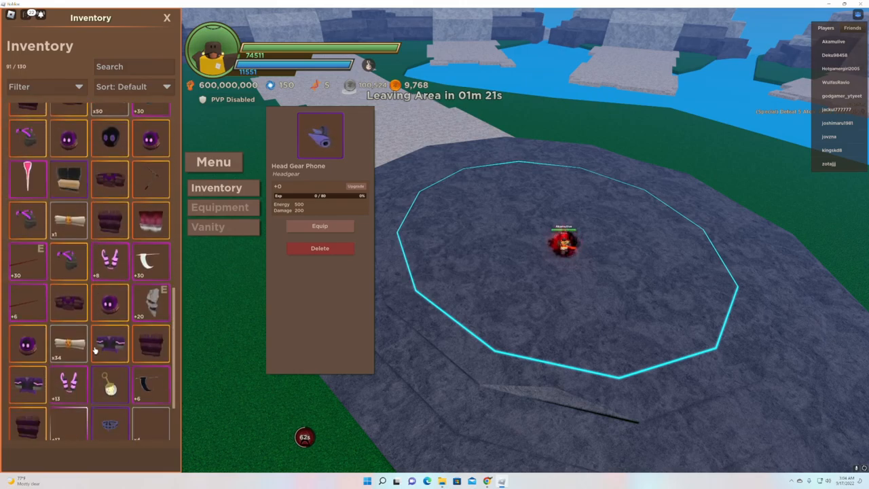
scroll("down", 3)
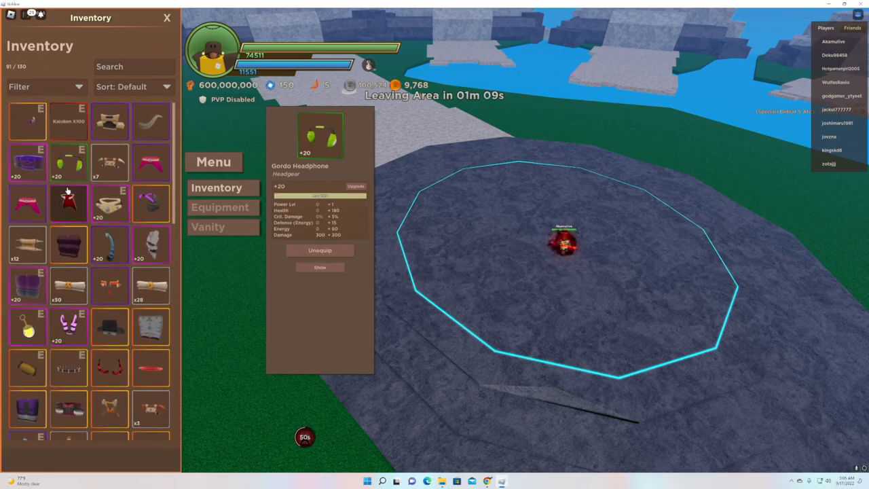
scroll("down", 3)
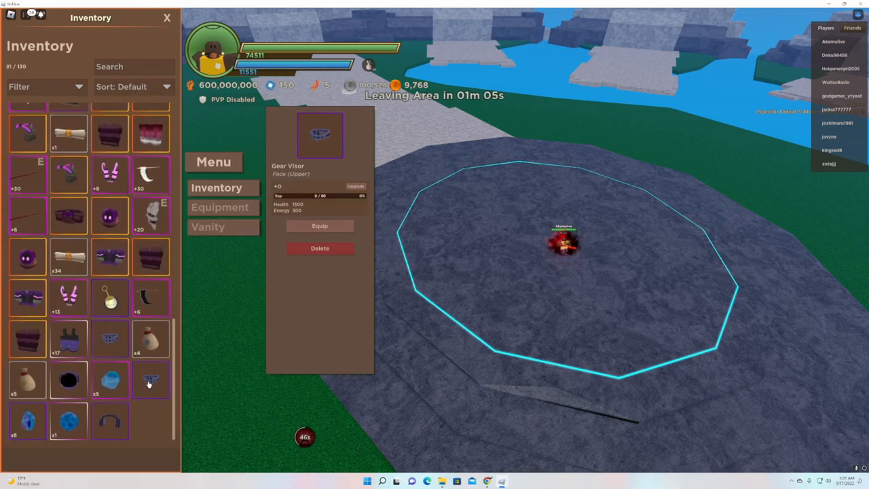
left_click(149, 214)
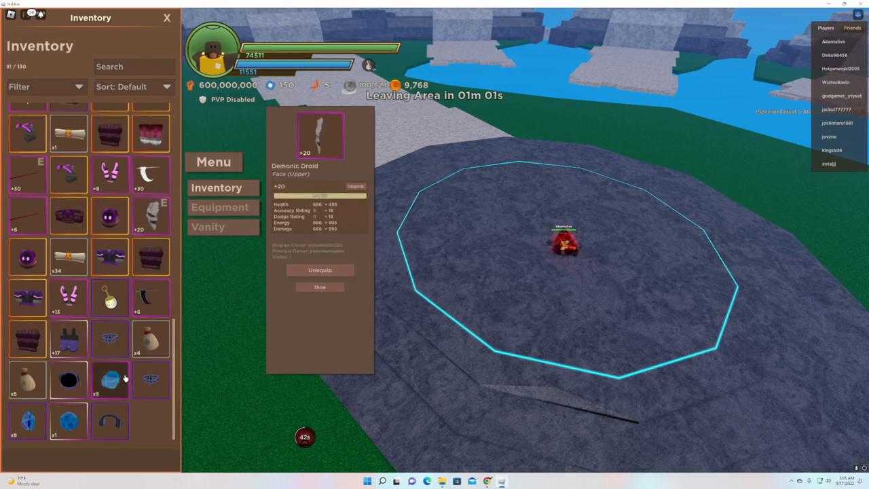
left_click(110, 421)
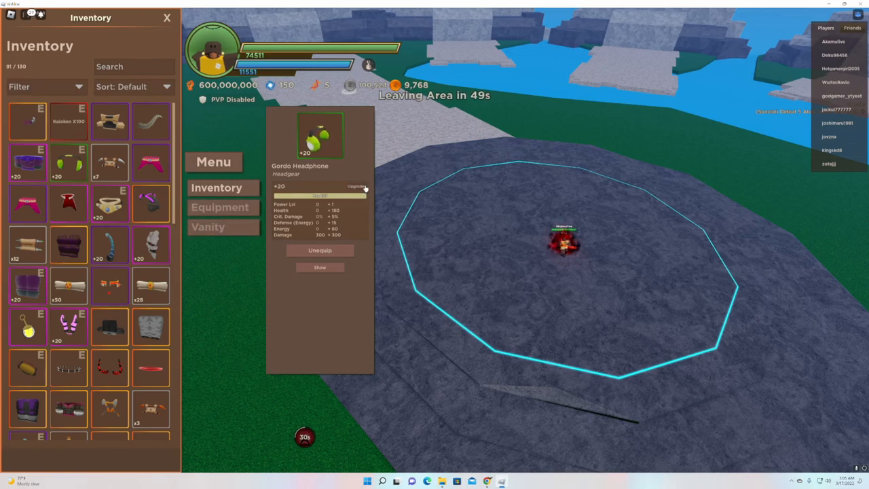
View the Gordo Headphone's upgrade screen at +20, then close it.
left_click(359, 186)
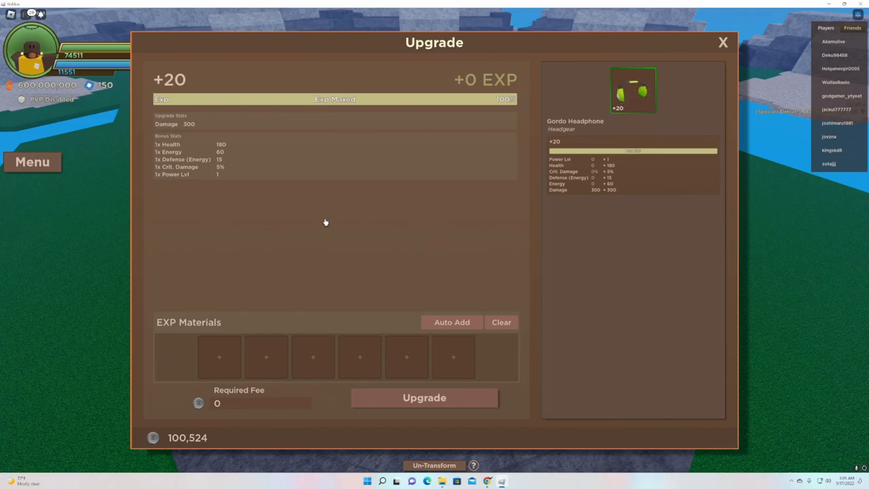
mouse_move(296, 220)
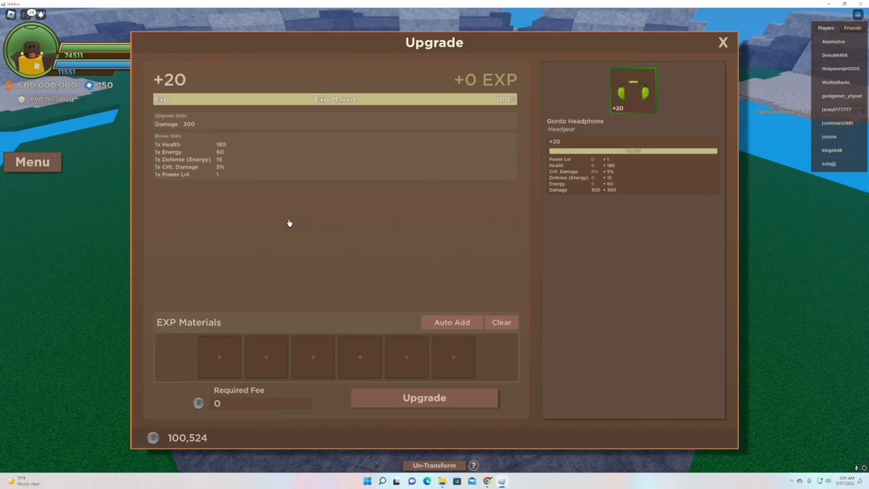
mouse_move(515, 144)
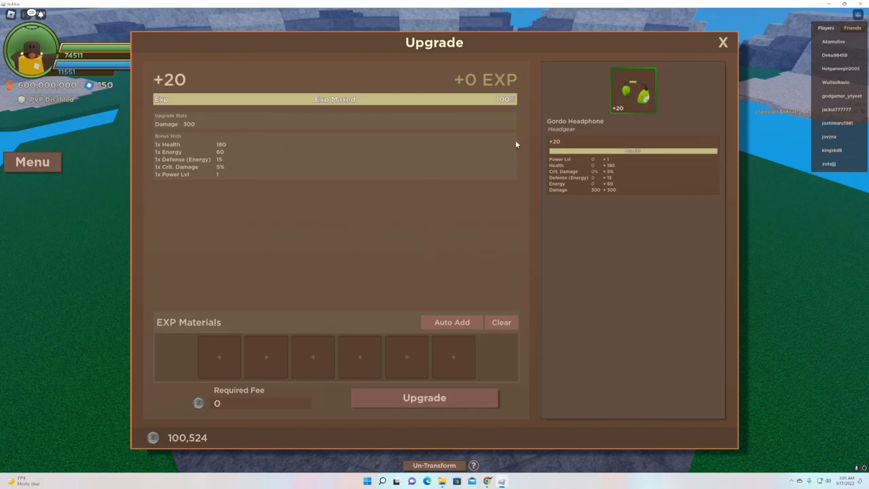
left_click(722, 43)
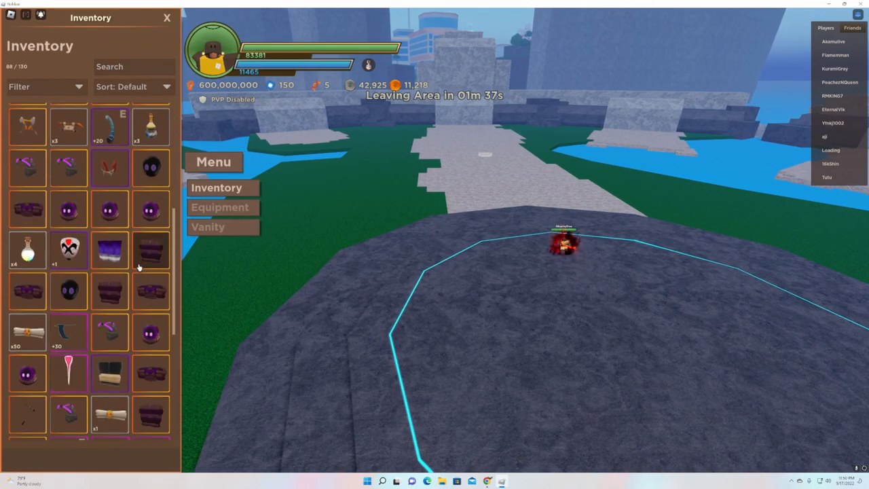
scroll("down", 3)
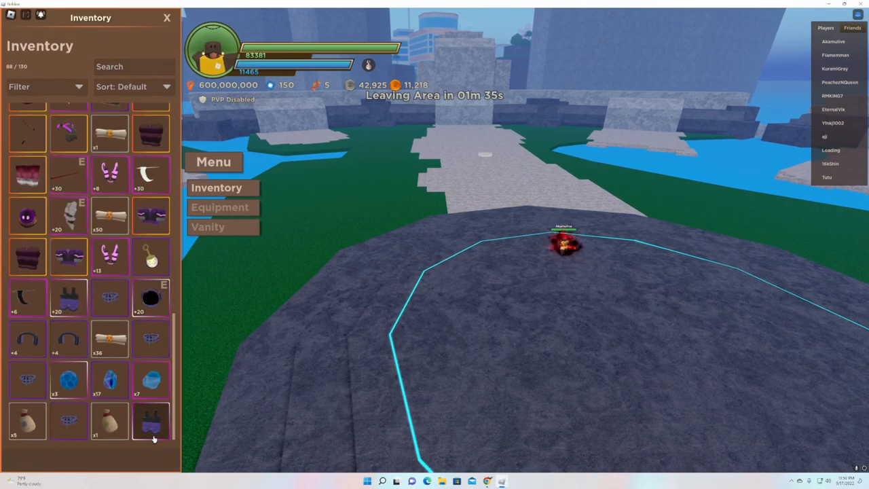
left_click(151, 421)
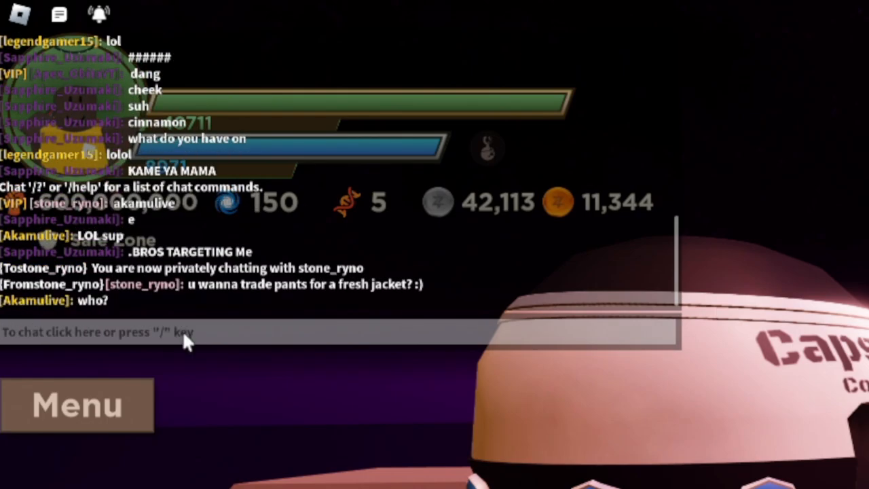
mouse_move(214, 332)
type("lol me")
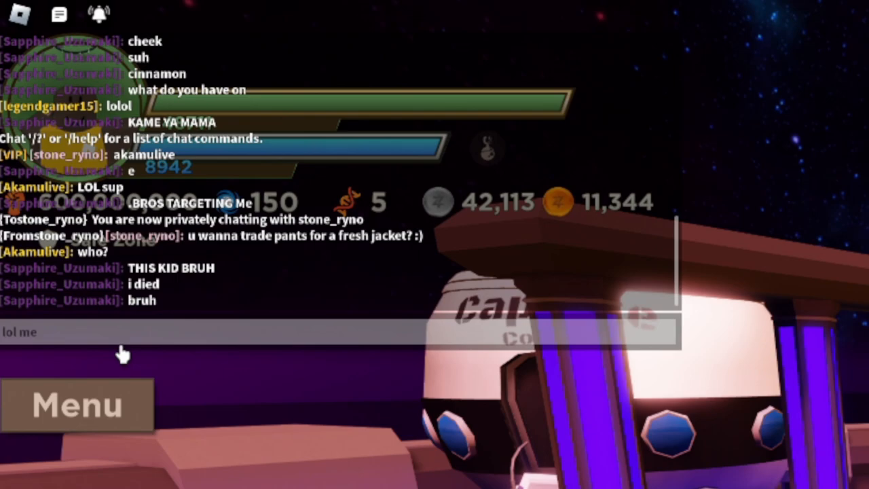
Reply in chat 'yea and i got another pants' and 'this' to the other player.
type("an you in a")
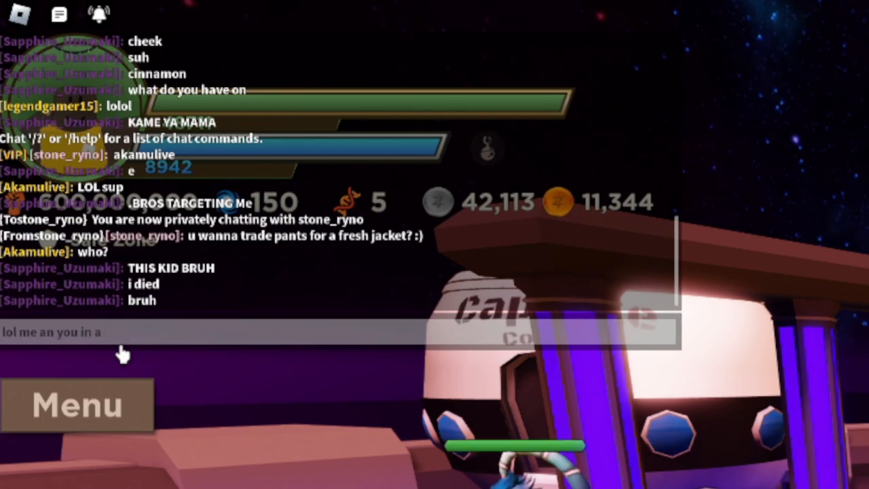
type("sts")
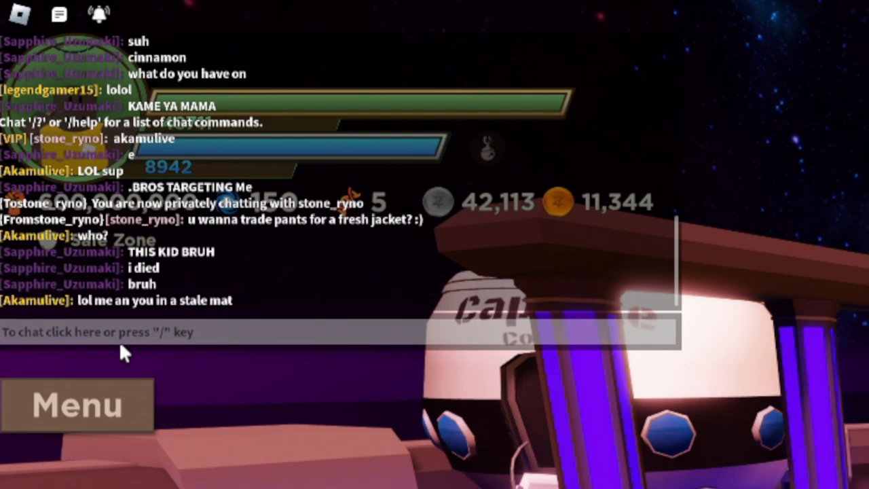
left_click(97, 332)
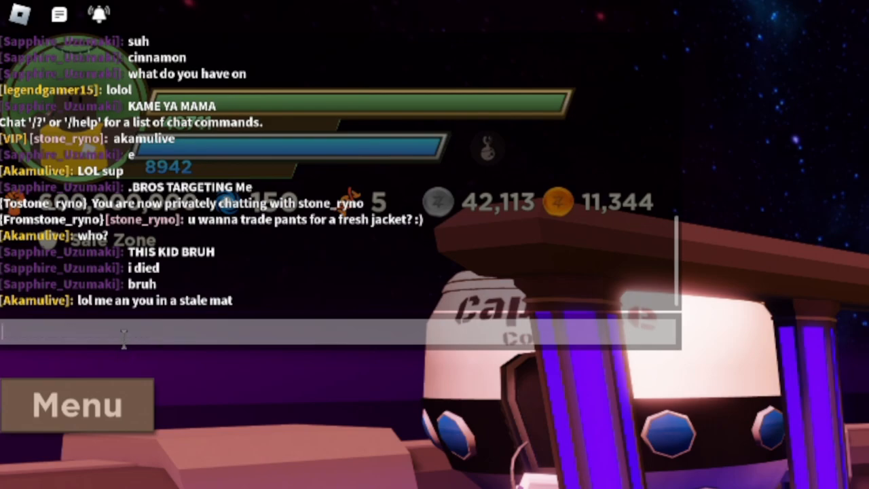
type("ill t")
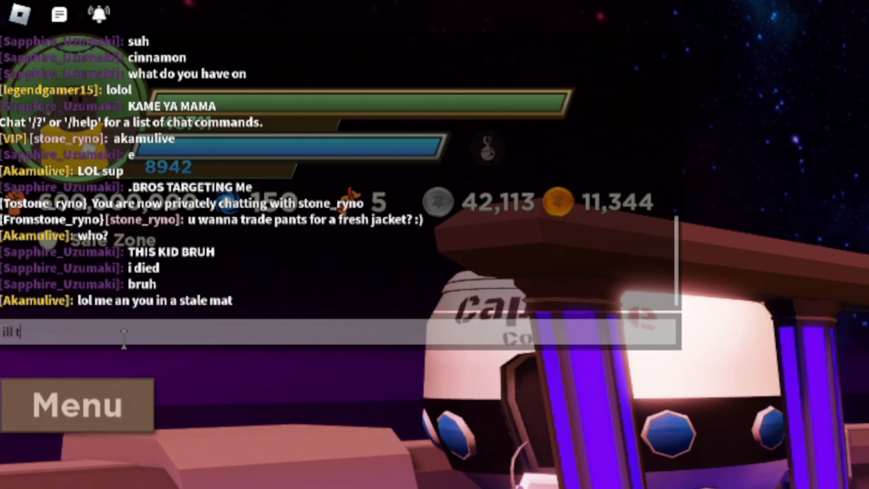
type("rawe")
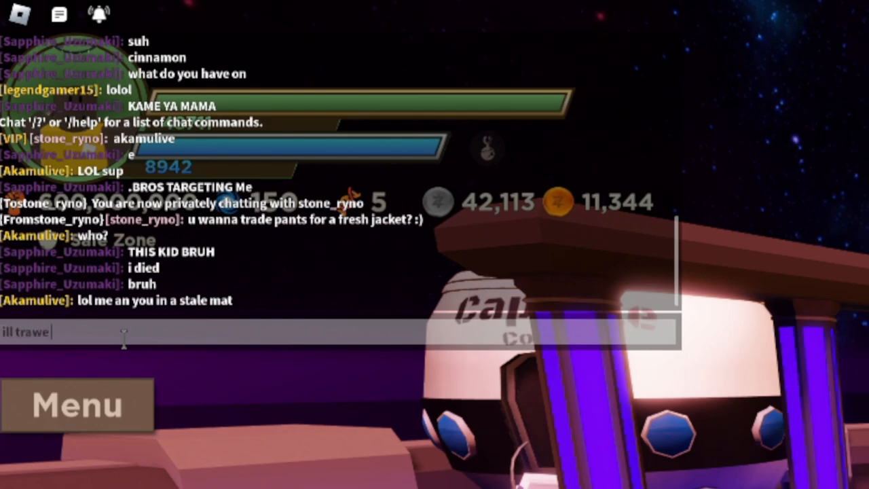
key("BackSpace")
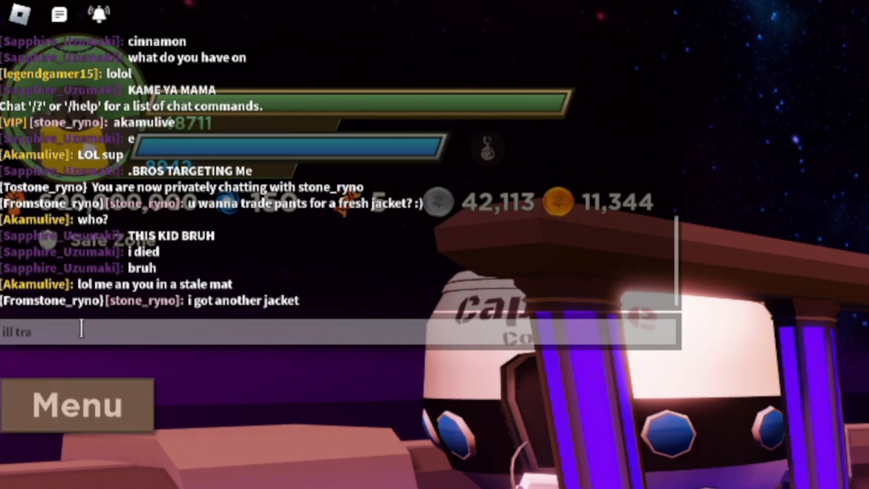
key("Backspace")
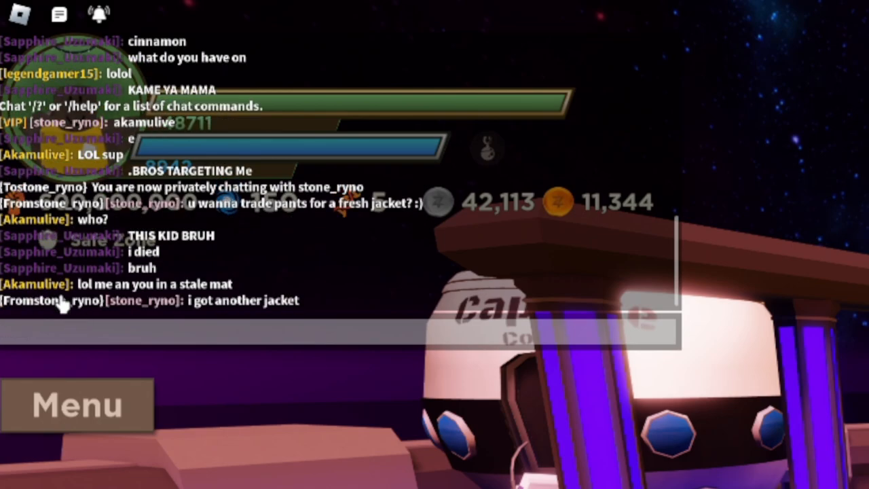
type("y")
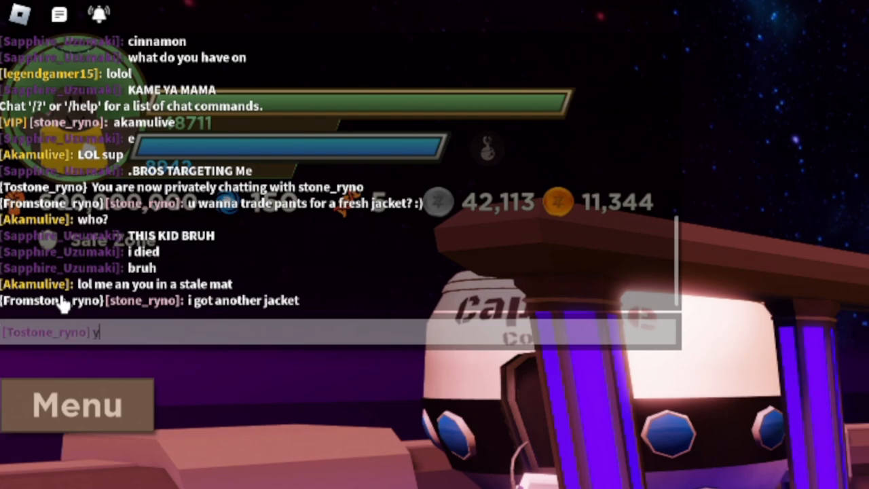
type("ea and i got")
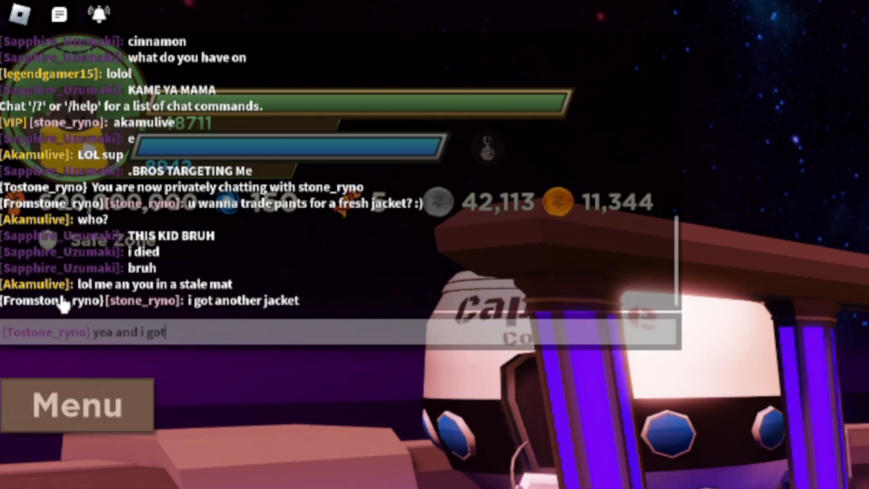
type("another pants")
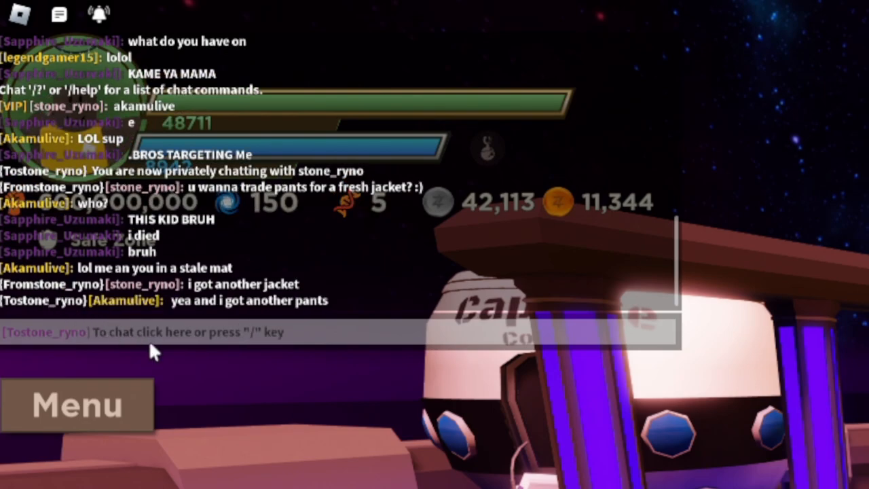
left_click(152, 331)
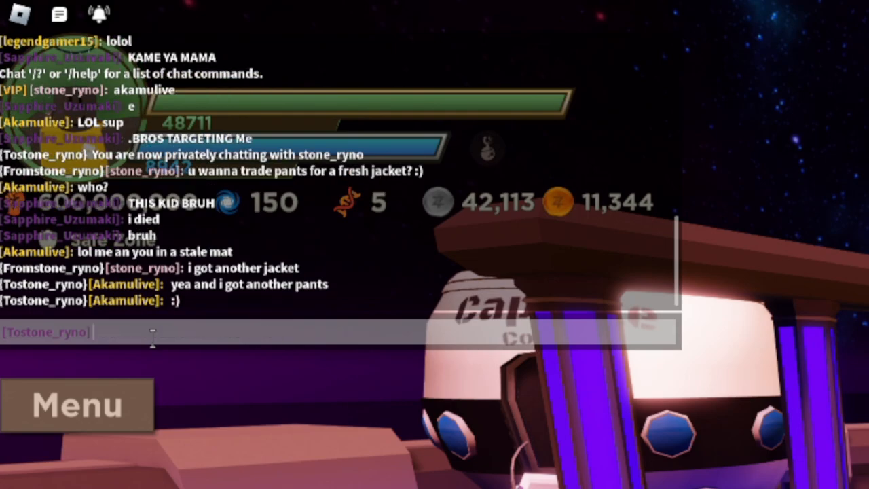
type("this game's fekin")
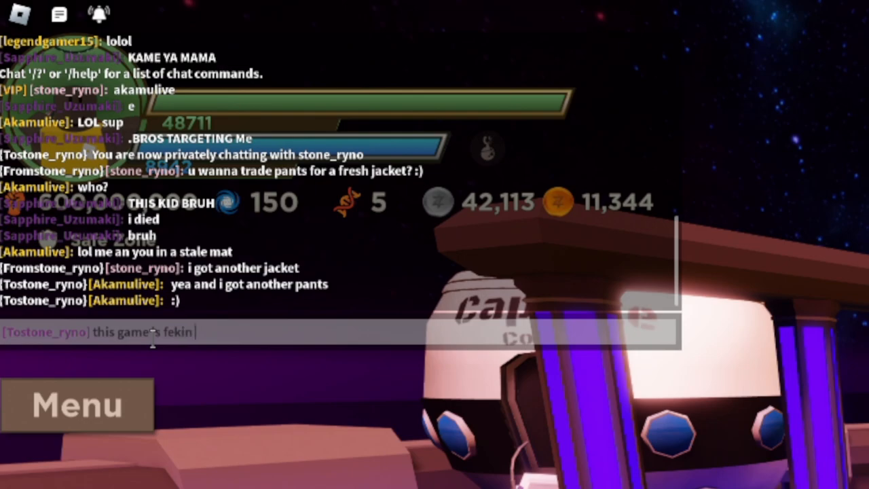
key("enter")
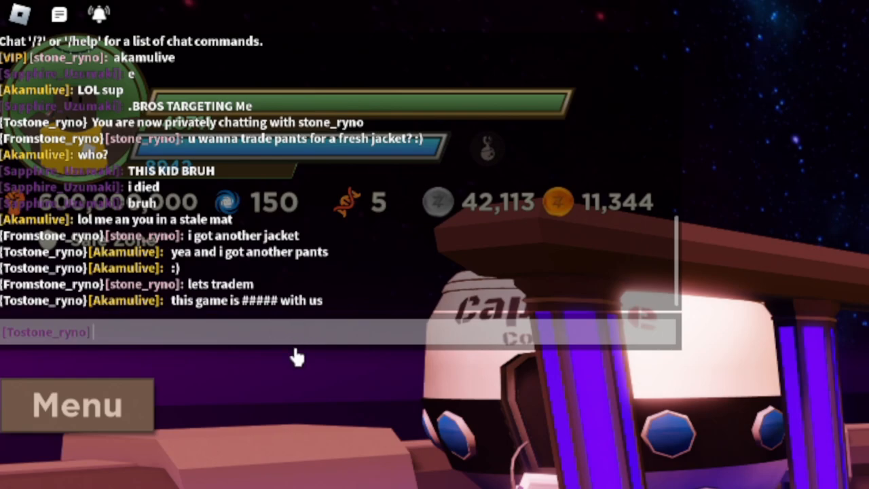
mouse_move(302, 332)
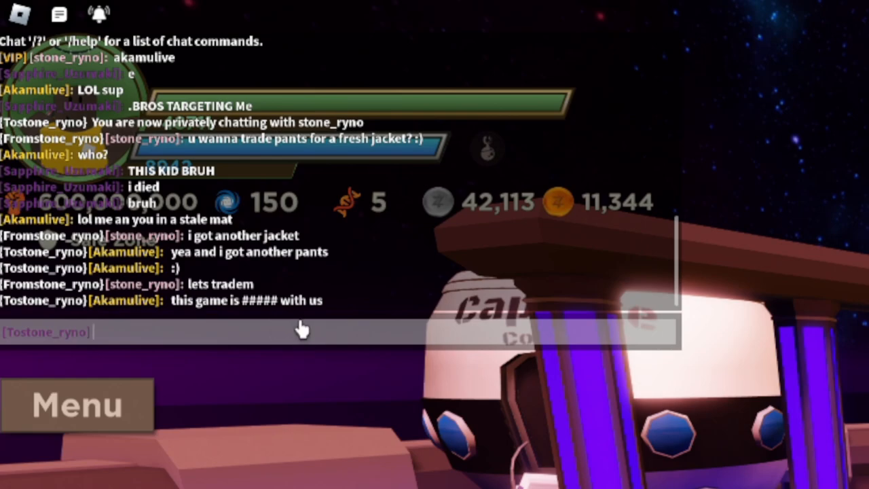
Chat 'i got 2 pants not 1 +20 and 1 +' and 'lets trade bro'.
type("i got 2")
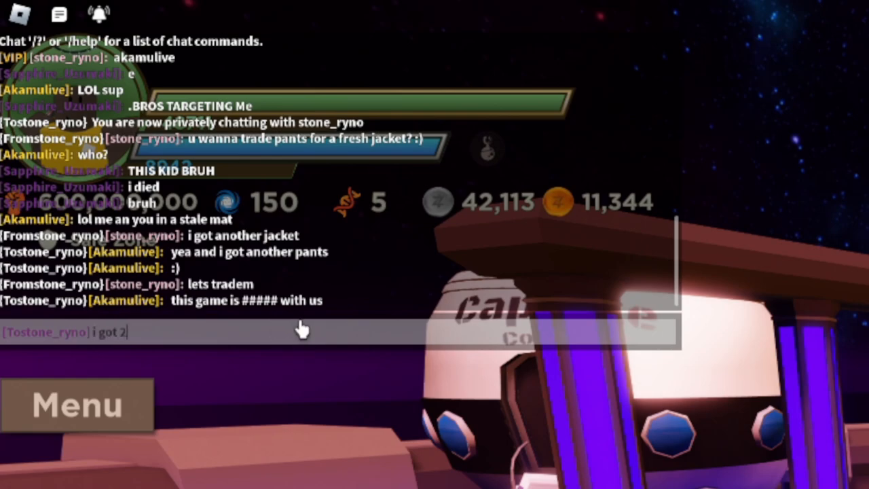
type("pants not")
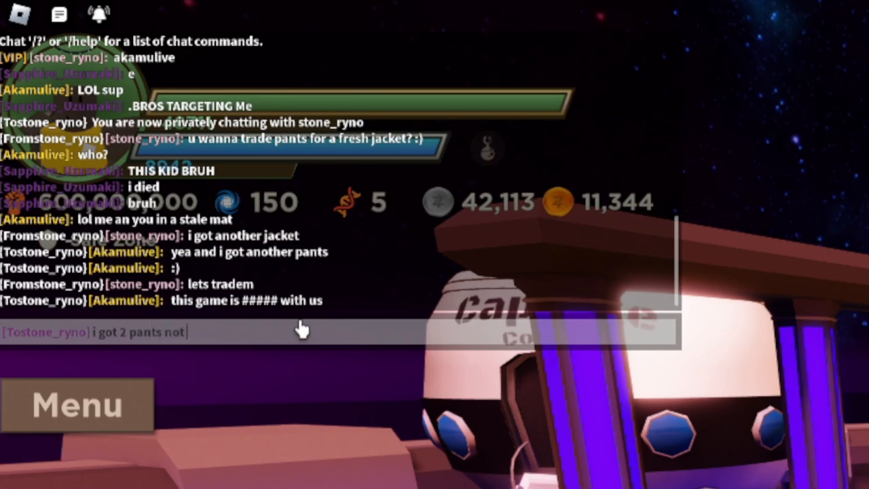
type("1")
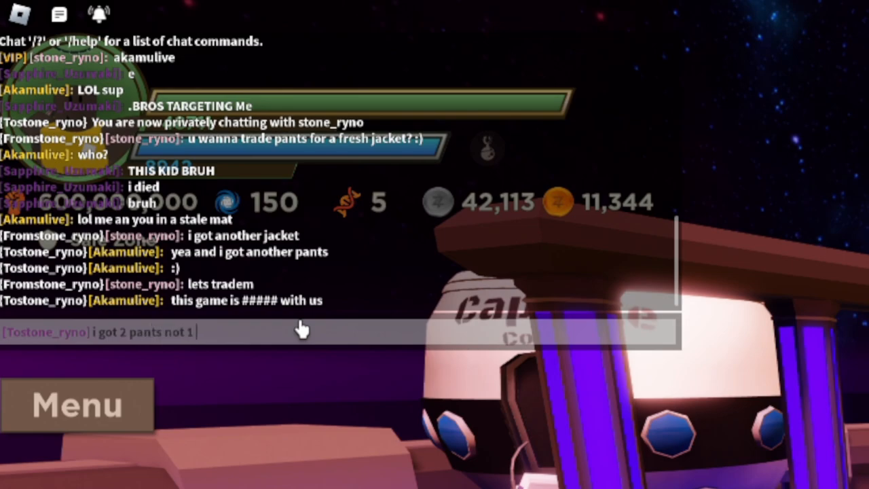
type("+20 and")
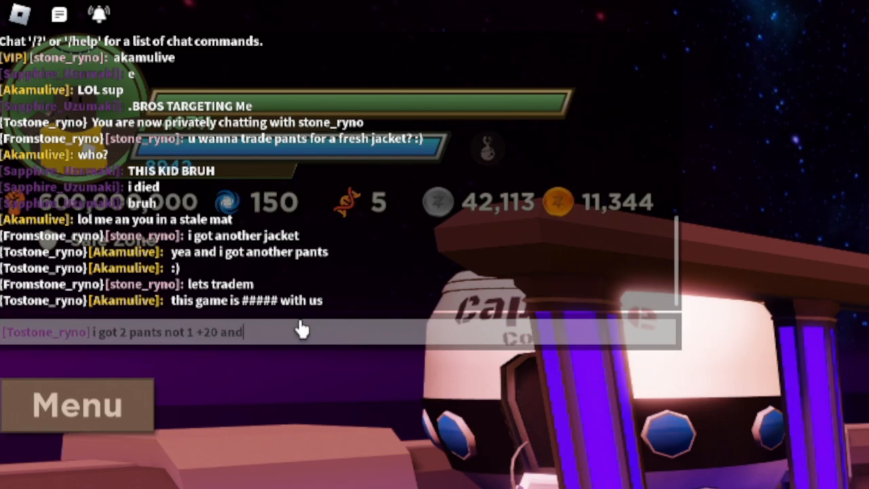
type("1 +")
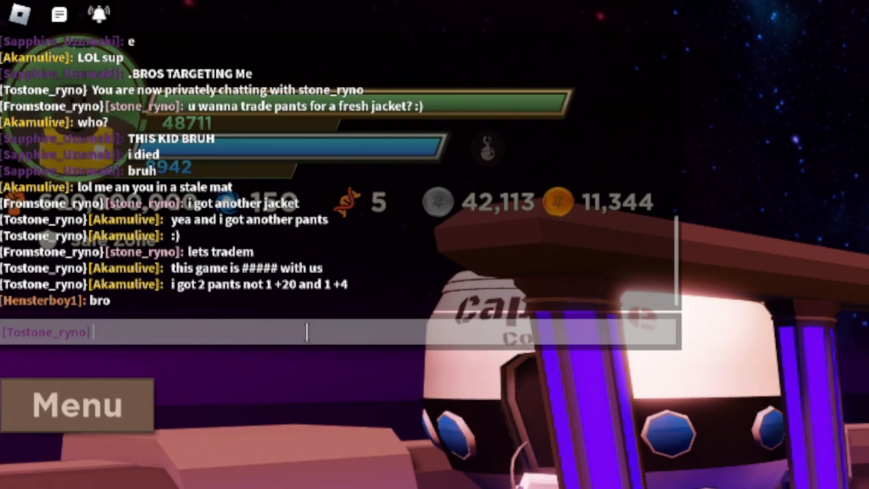
type("lets t")
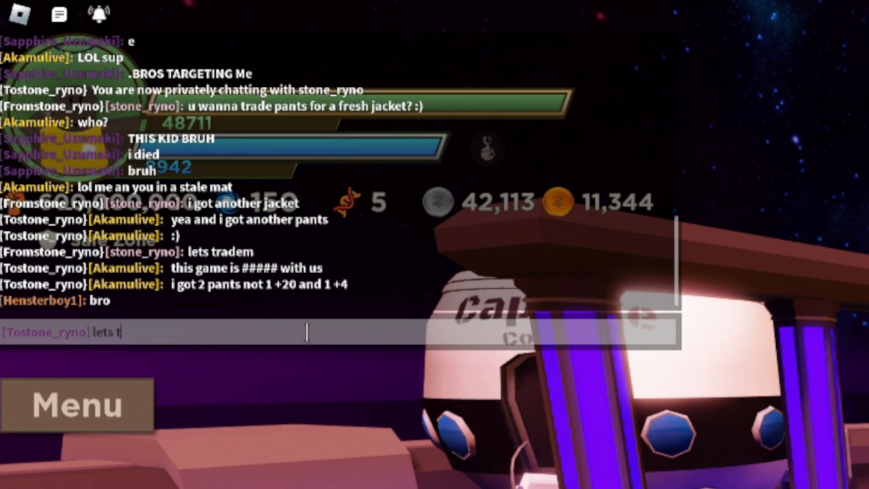
type("rade bro")
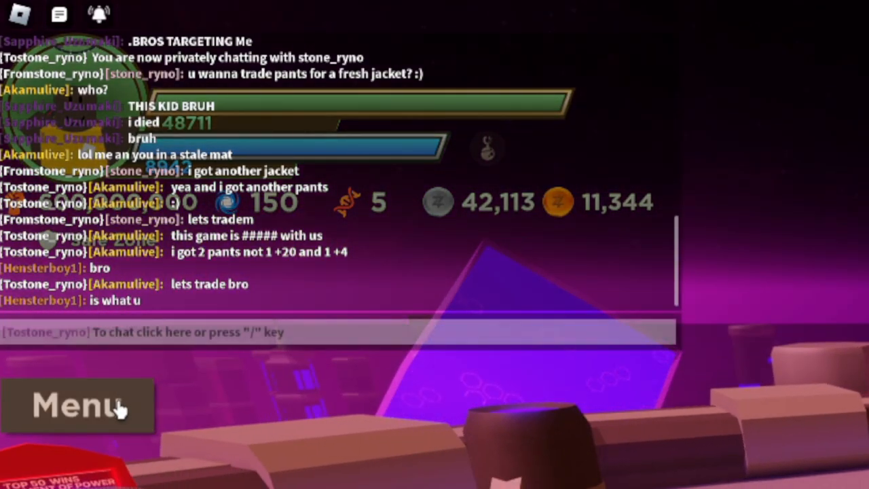
left_click(76, 405)
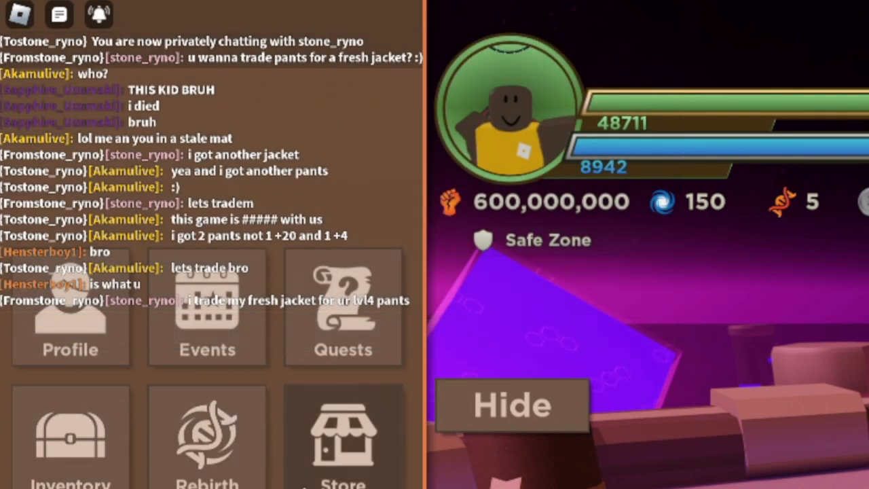
left_click(510, 404)
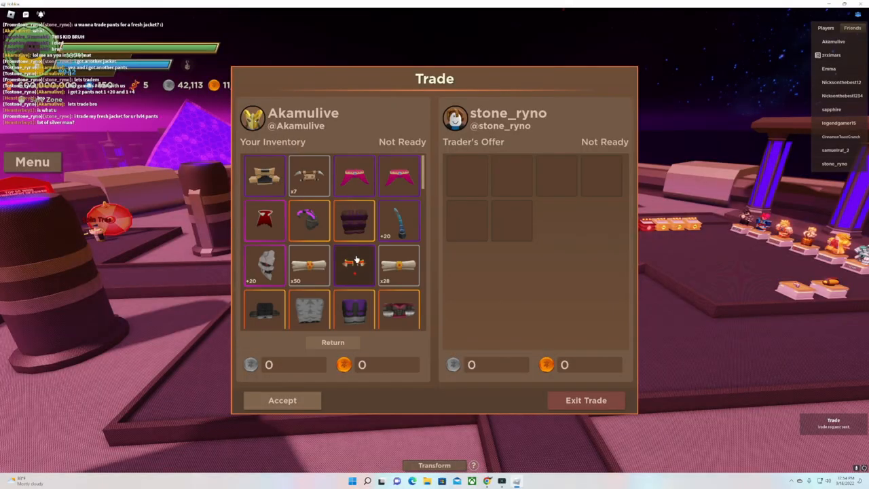
Add the Mecha Jacket Bottom pants to my trade offer.
scroll("down", 3)
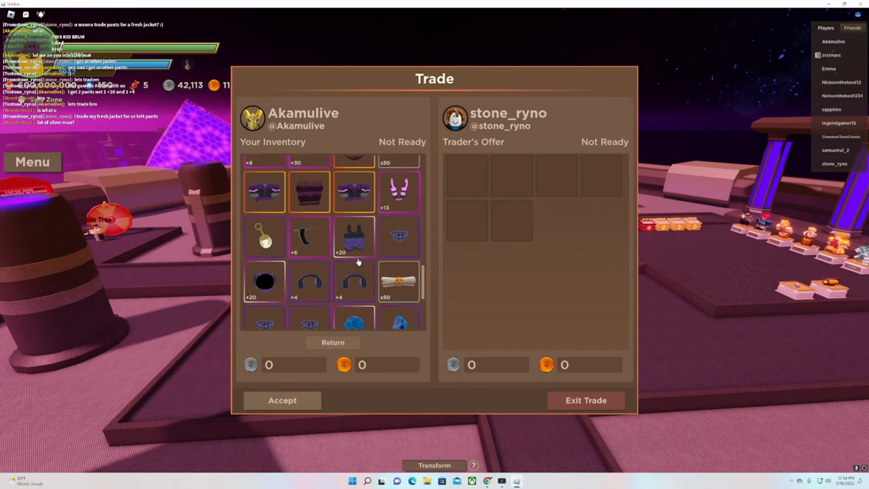
scroll("down", 3)
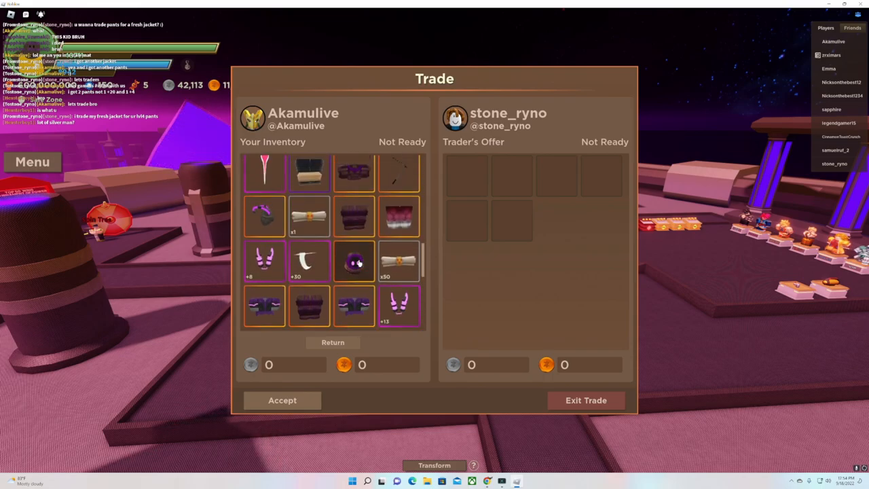
scroll("down", 3)
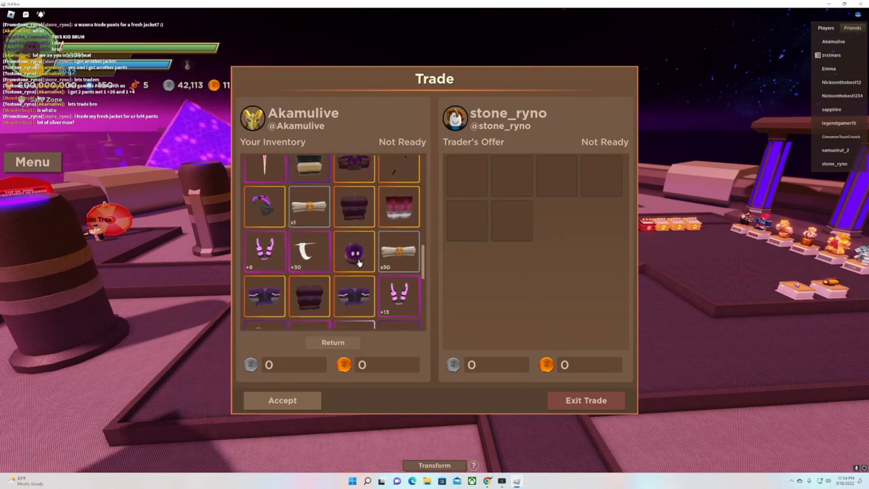
left_click(353, 251)
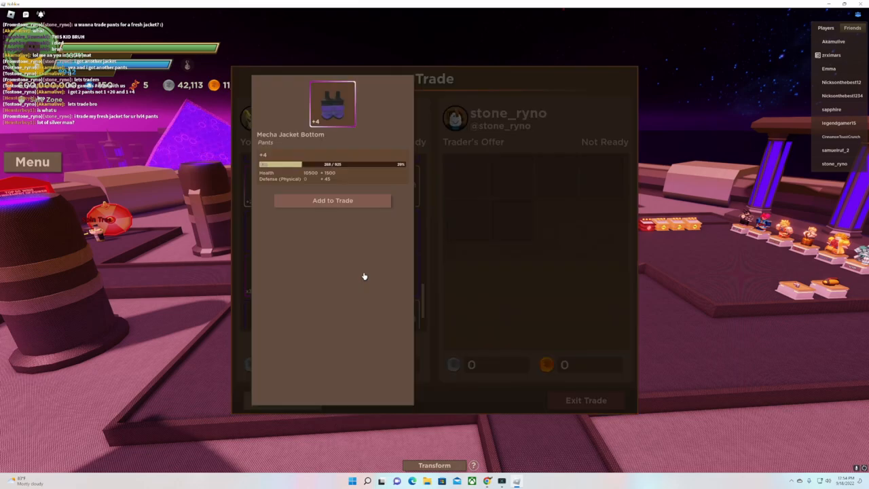
left_click(333, 199)
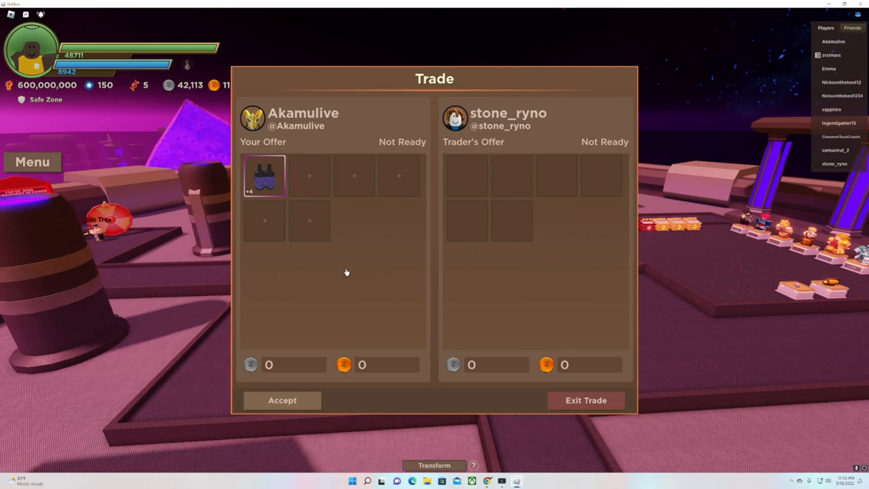
Check the other player's offered jacket and accept the trade.
left_click(467, 175)
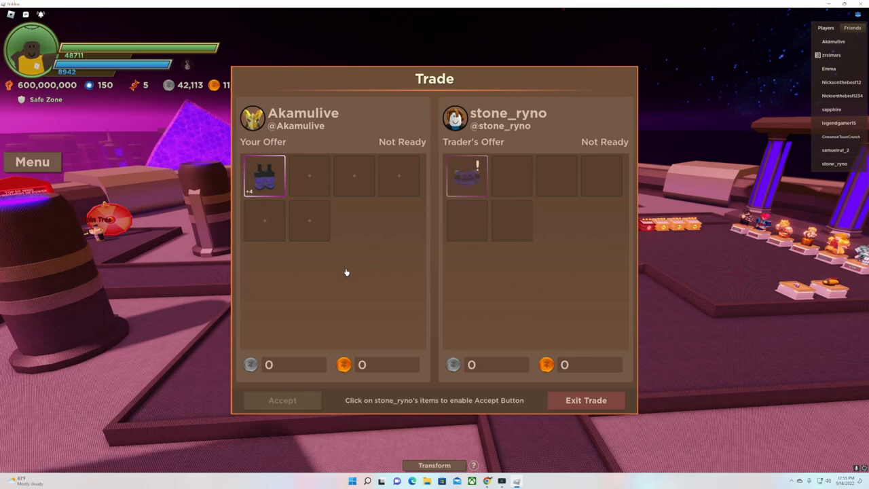
left_click(467, 175)
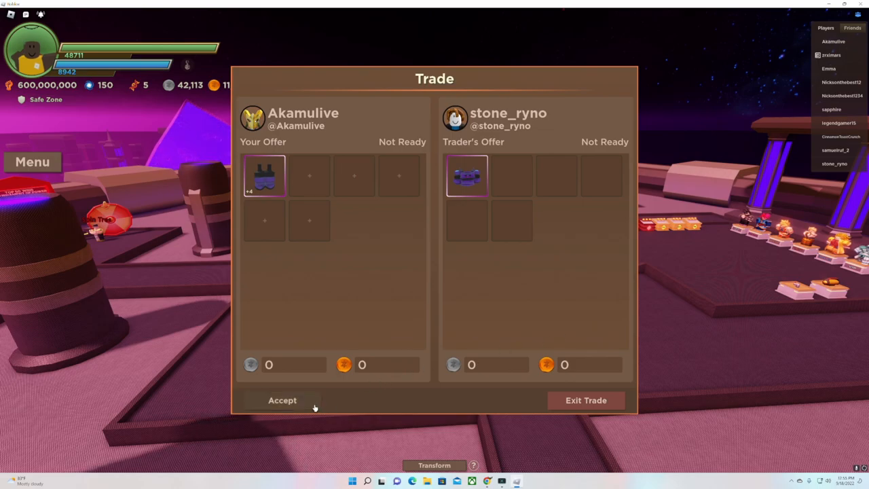
left_click(282, 399)
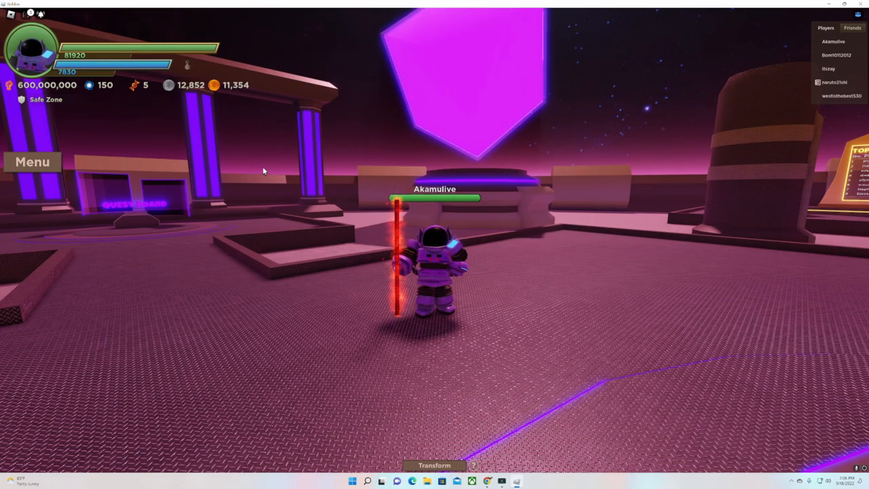
mouse_move(231, 179)
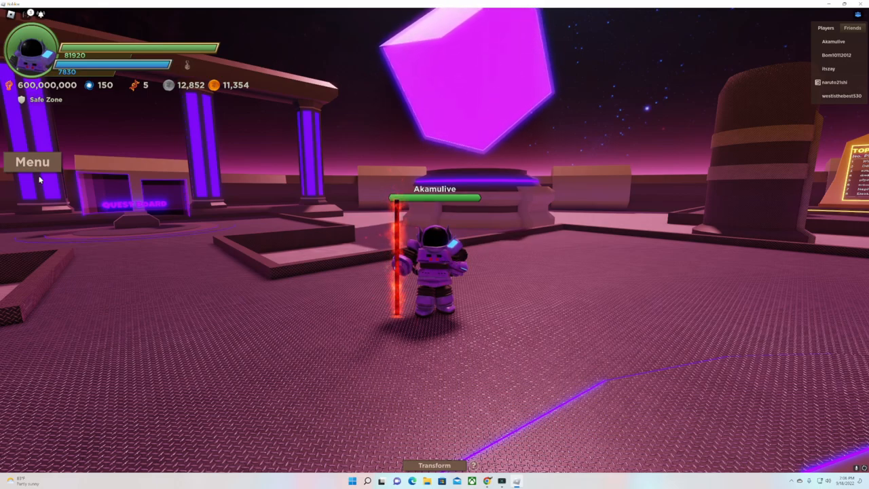
View the Mecha Jacket Bottom's +20 upgrade screen from the inventory, then return to the item grid.
left_click(32, 161)
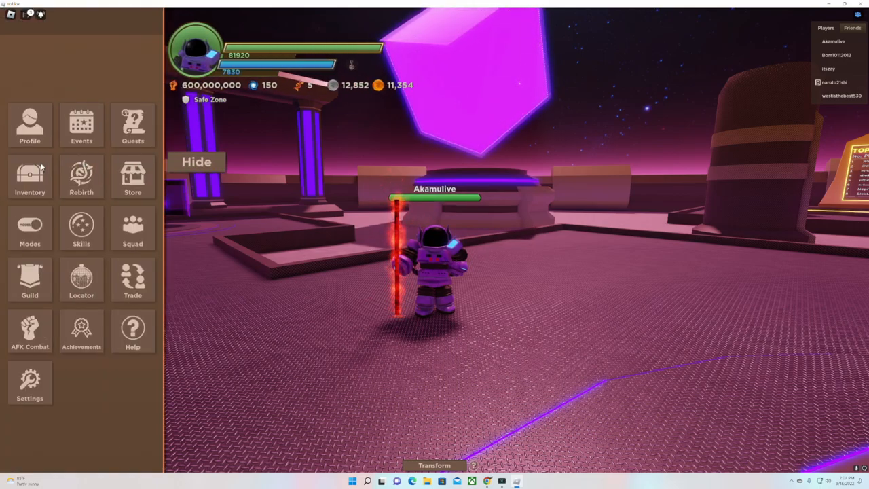
left_click(30, 177)
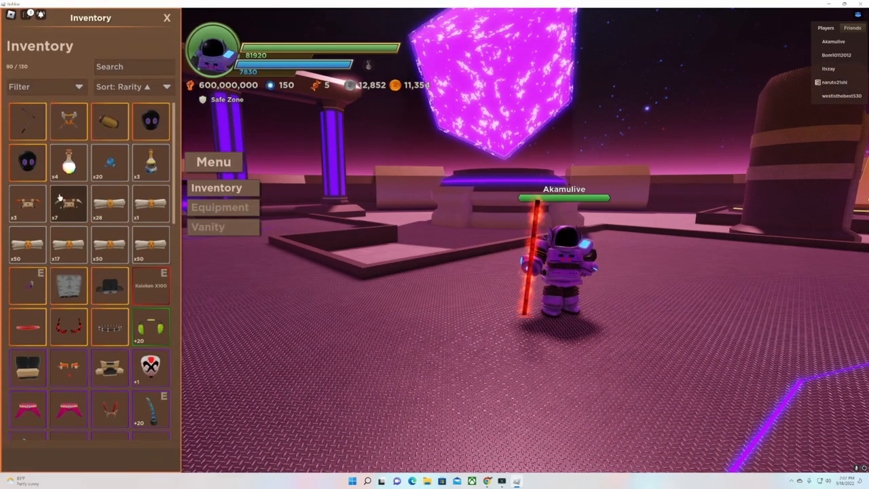
scroll("down", 3)
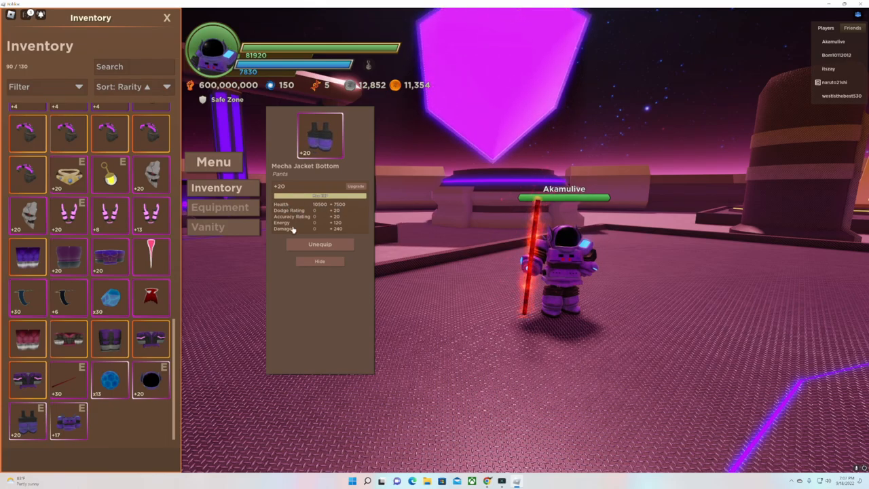
left_click(356, 186)
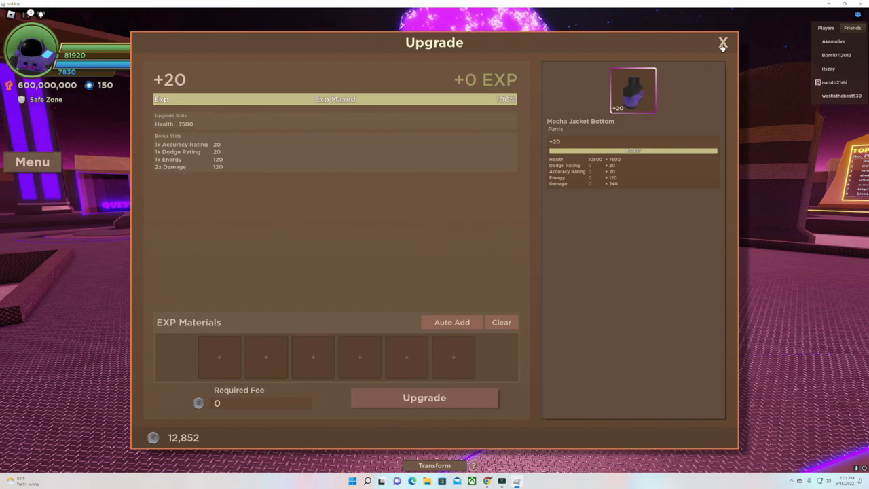
left_click(722, 42)
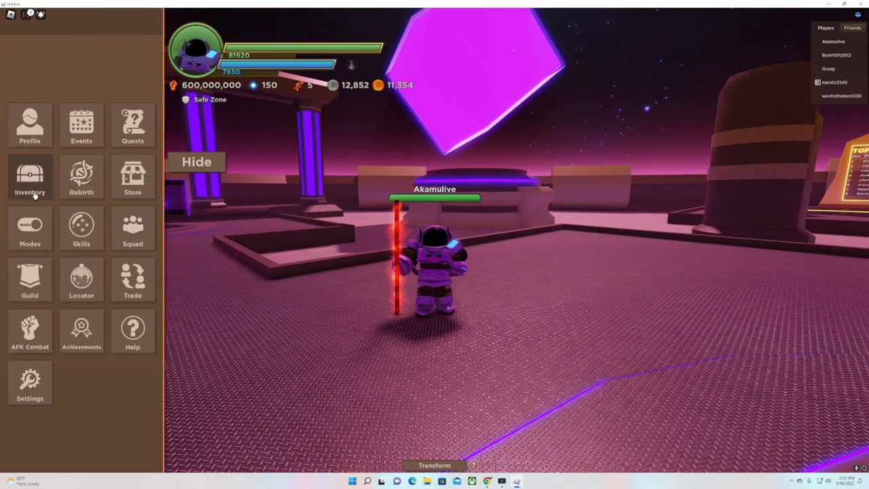
left_click(30, 177)
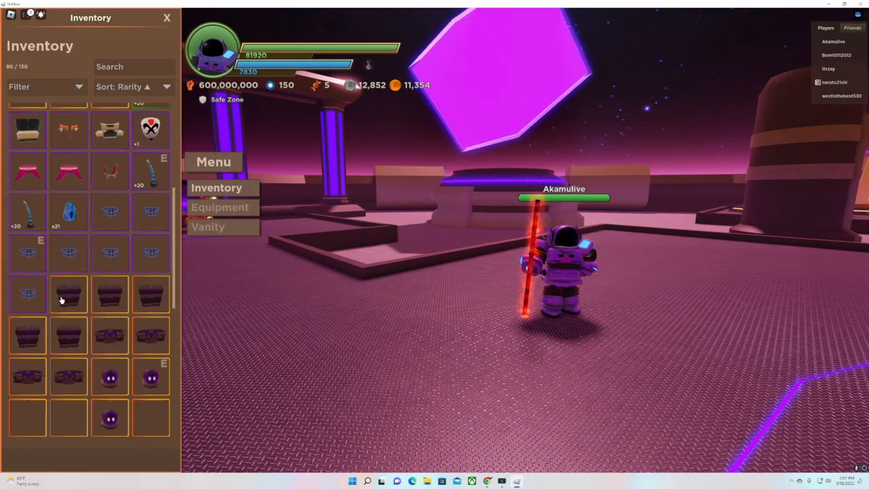
scroll("down", 3)
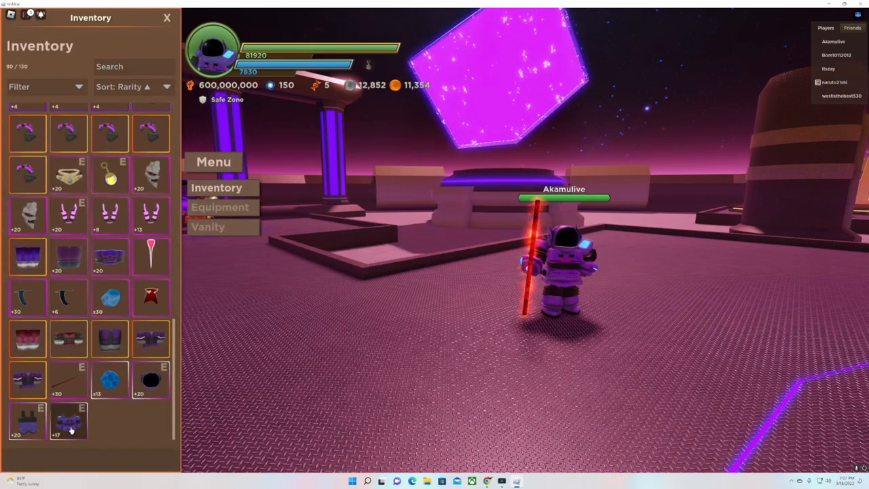
Upgrade the Mecha Jacket Top from +17 to +20, raising its health to 7300, and confirm.
left_click(68, 421)
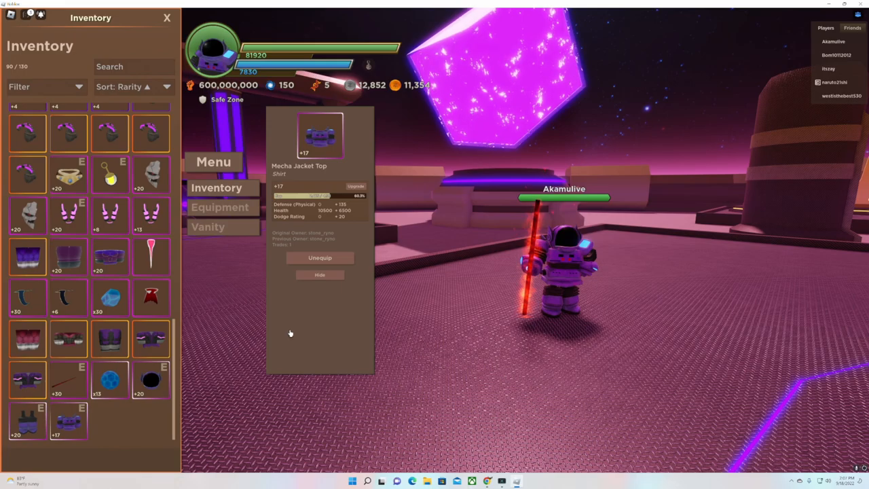
left_click(356, 186)
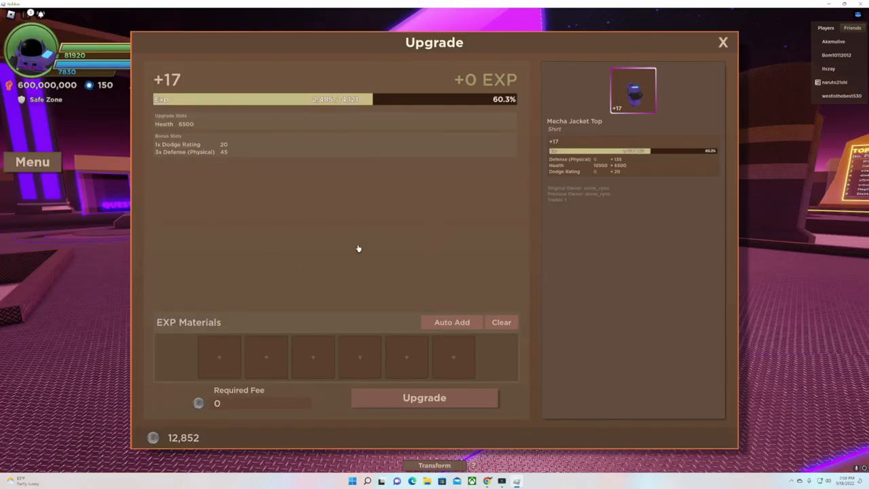
mouse_move(198, 160)
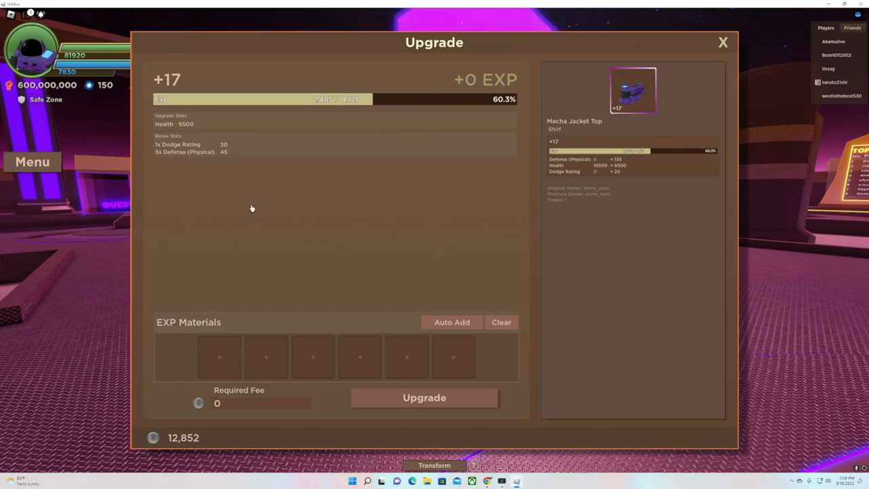
mouse_move(316, 225)
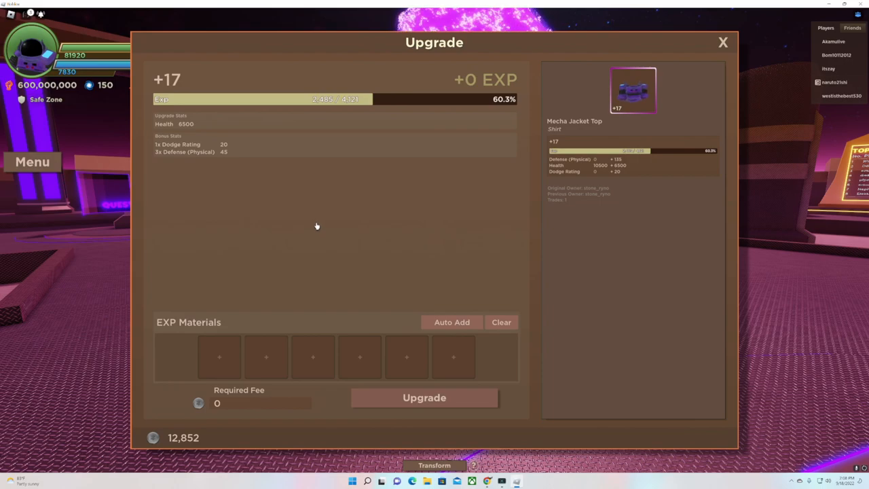
mouse_move(185, 147)
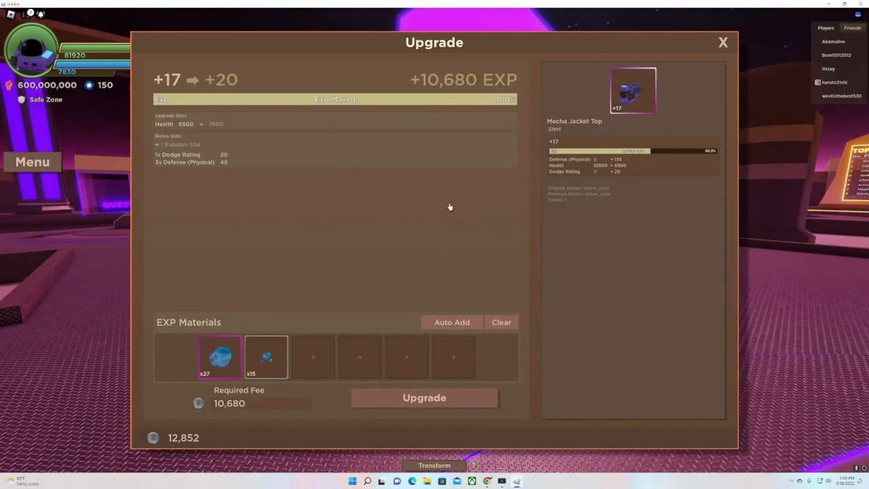
mouse_move(353, 273)
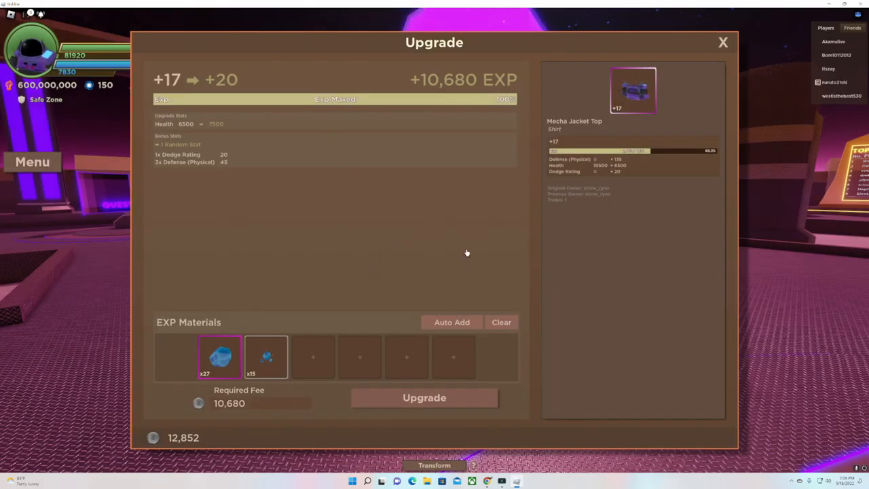
mouse_move(178, 163)
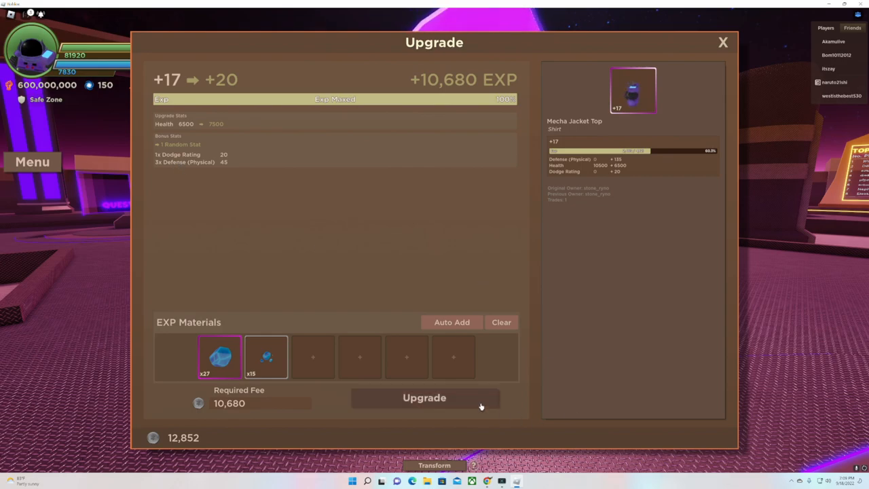
left_click(424, 396)
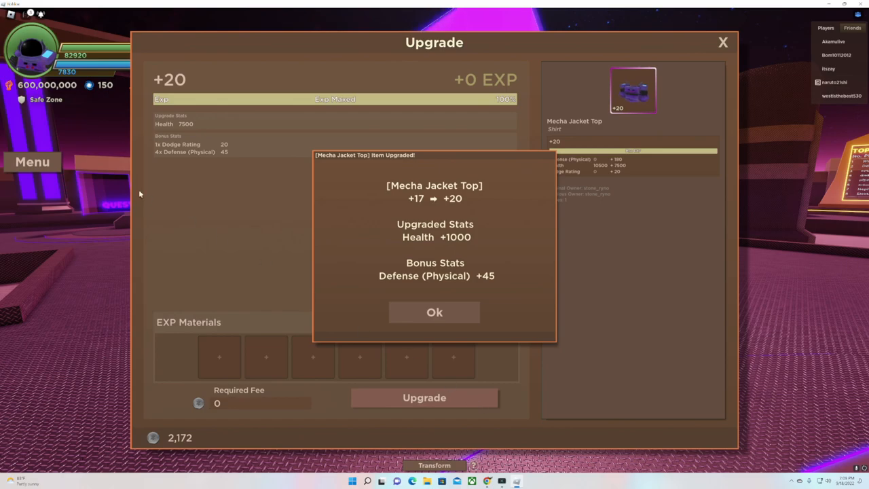
mouse_move(152, 220)
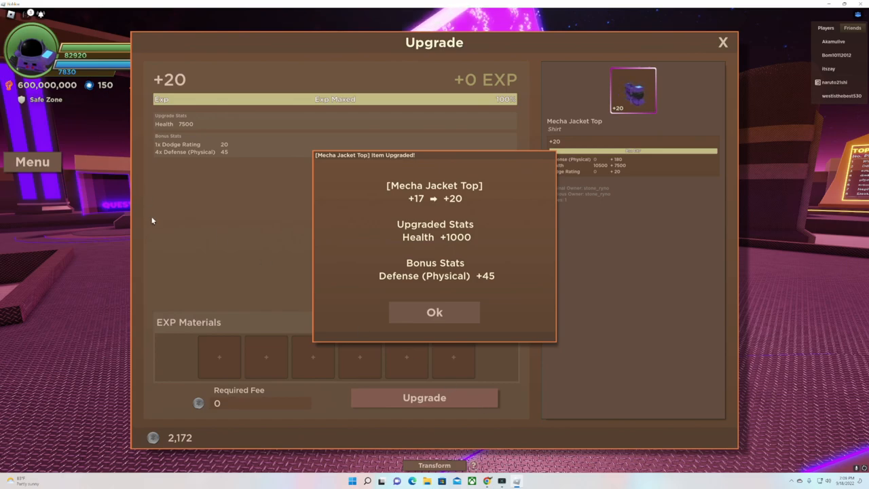
mouse_move(171, 157)
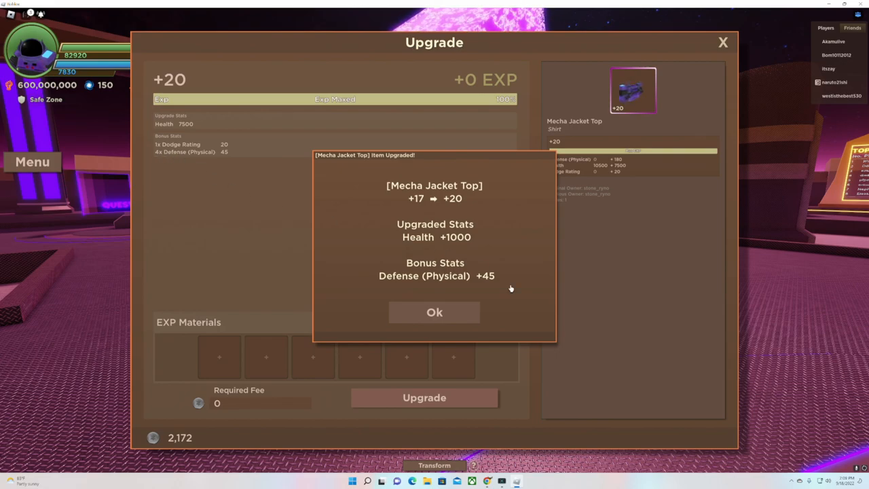
left_click(434, 311)
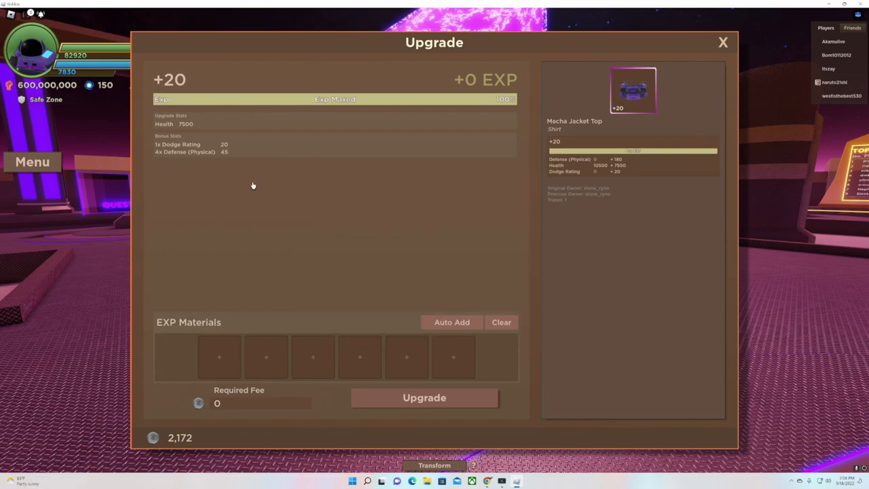
mouse_move(506, 190)
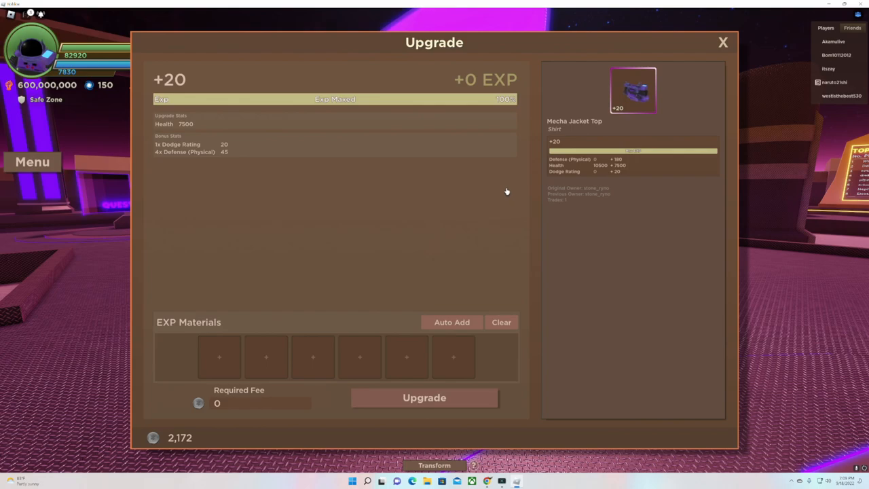
mouse_move(565, 190)
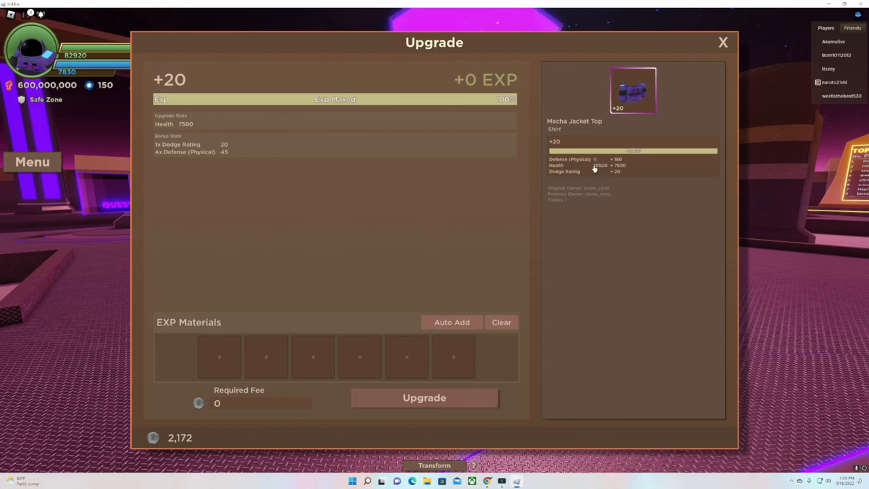
mouse_move(614, 189)
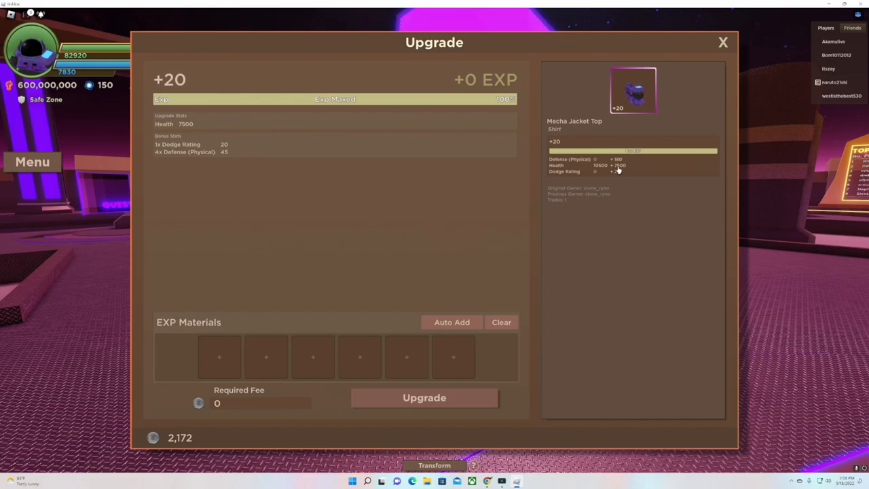
mouse_move(454, 256)
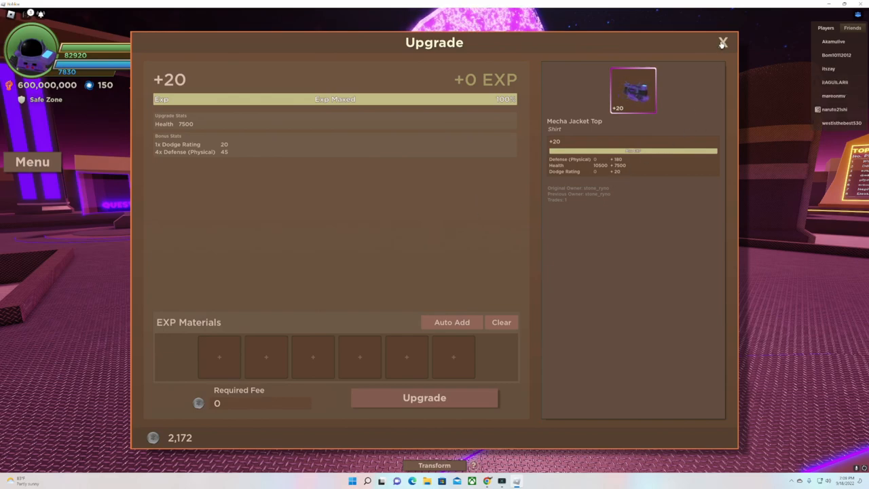
Close the upgrade screen, browse the inventory and close the inventory panel.
left_click(723, 42)
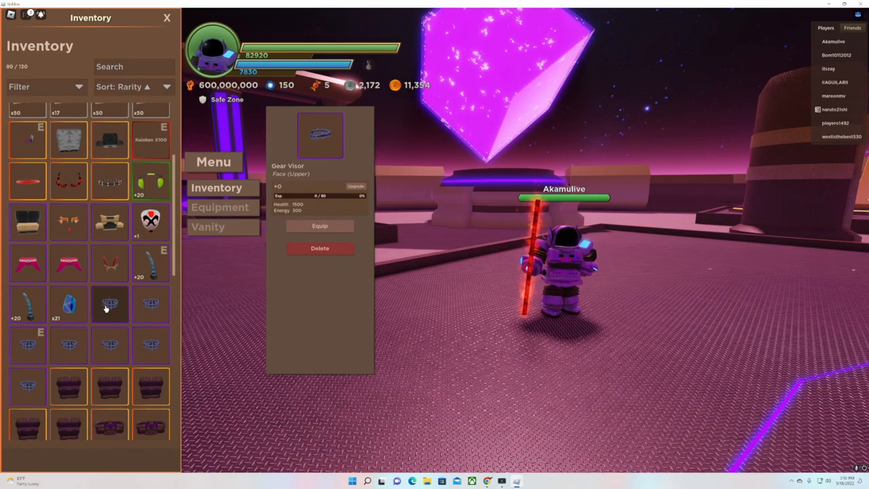
scroll("down", 3)
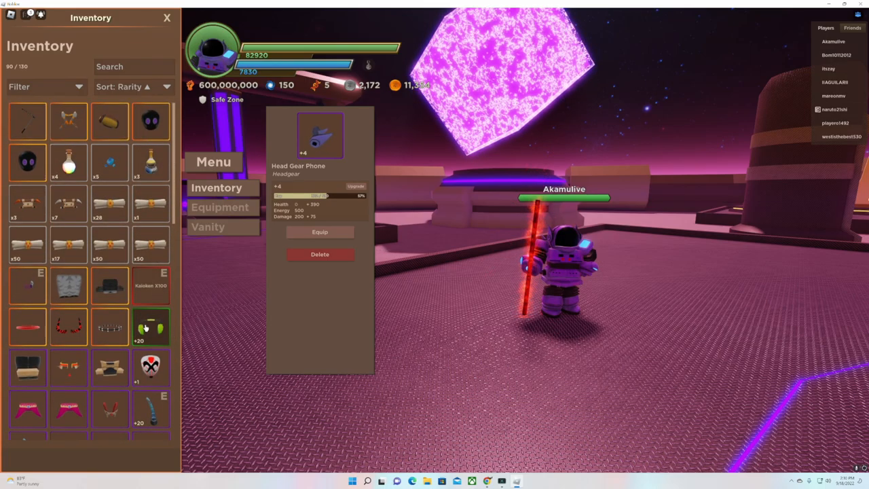
scroll("down", 3)
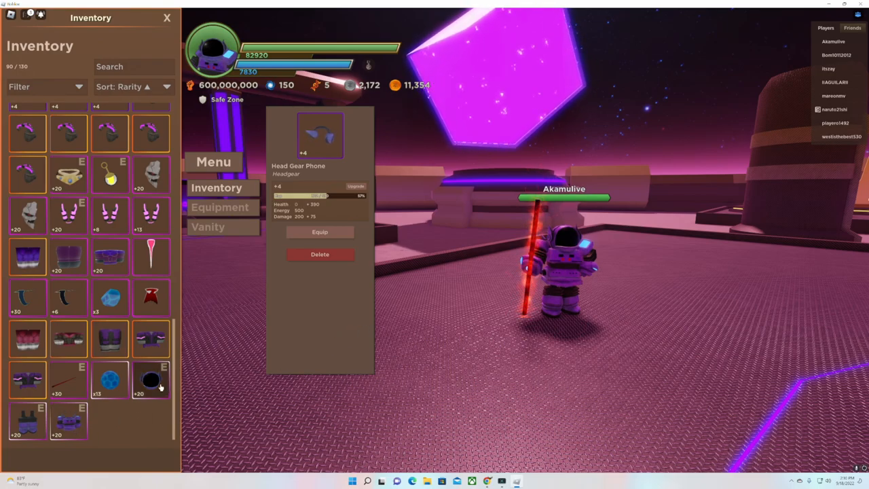
left_click(150, 380)
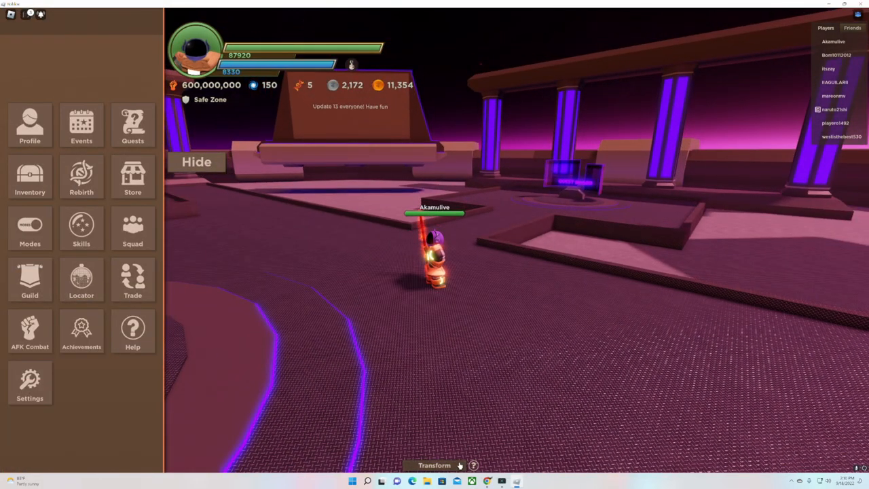
Transform the character into its red flame aura, raising health to 108720, with the menu reopened.
left_click(435, 465)
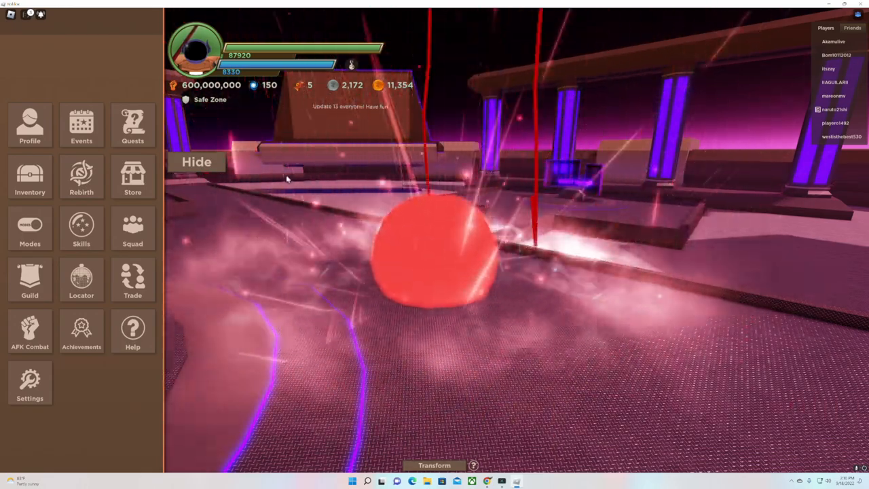
left_click(196, 162)
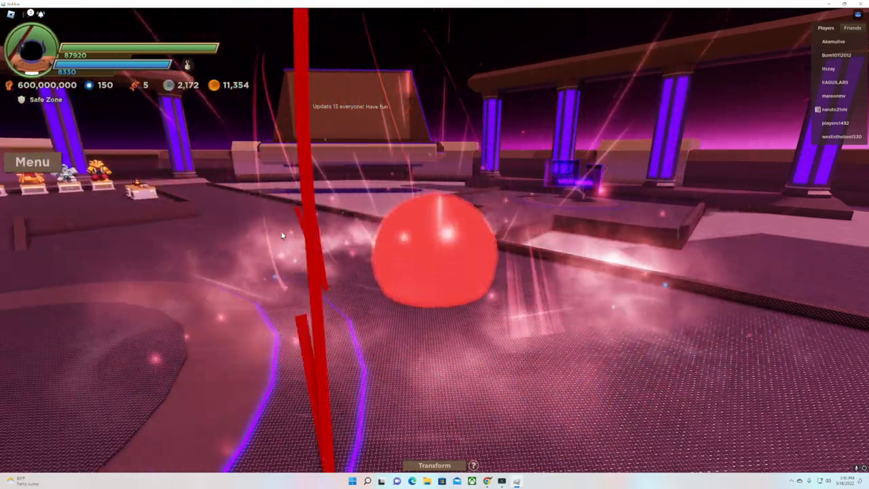
left_click(434, 464)
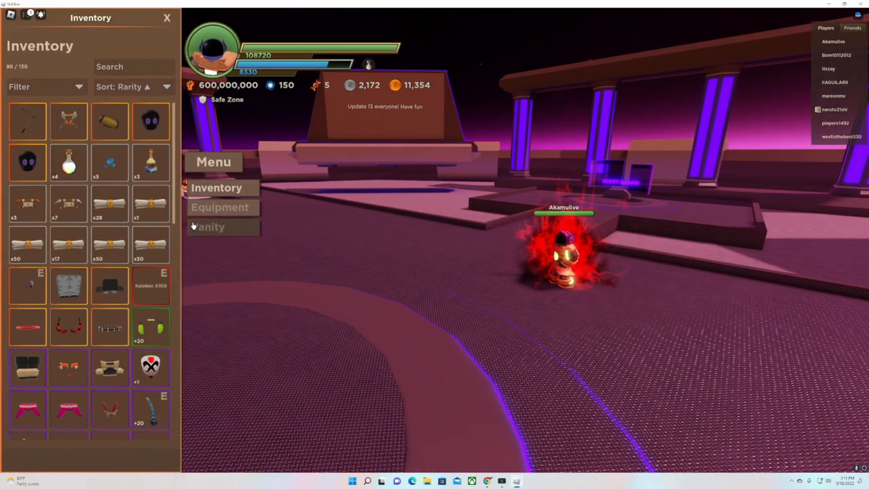
scroll("down", 3)
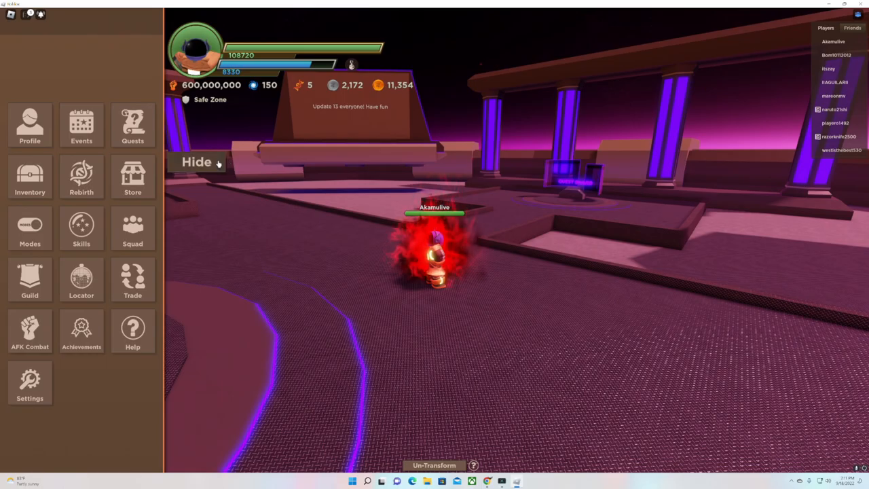
left_click(196, 161)
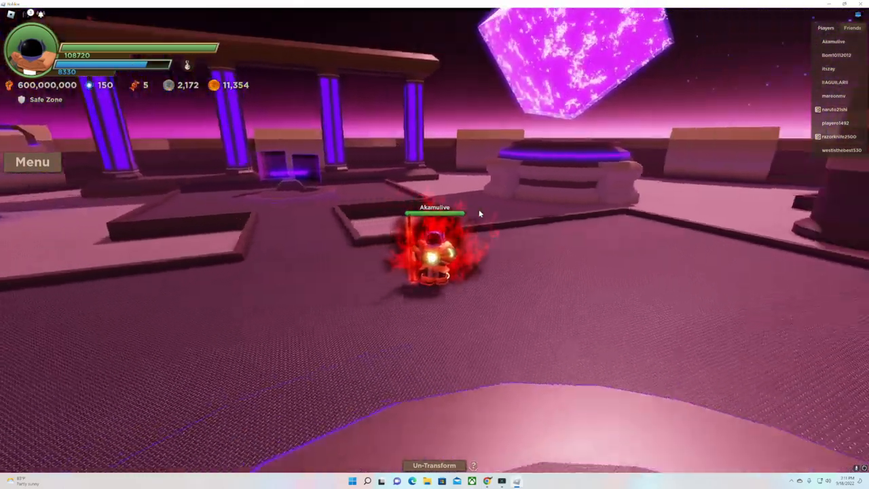
left_click(33, 161)
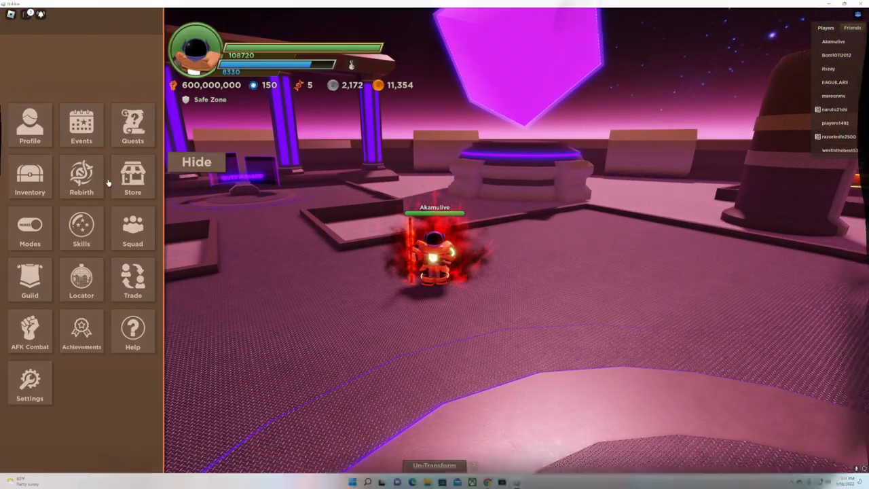